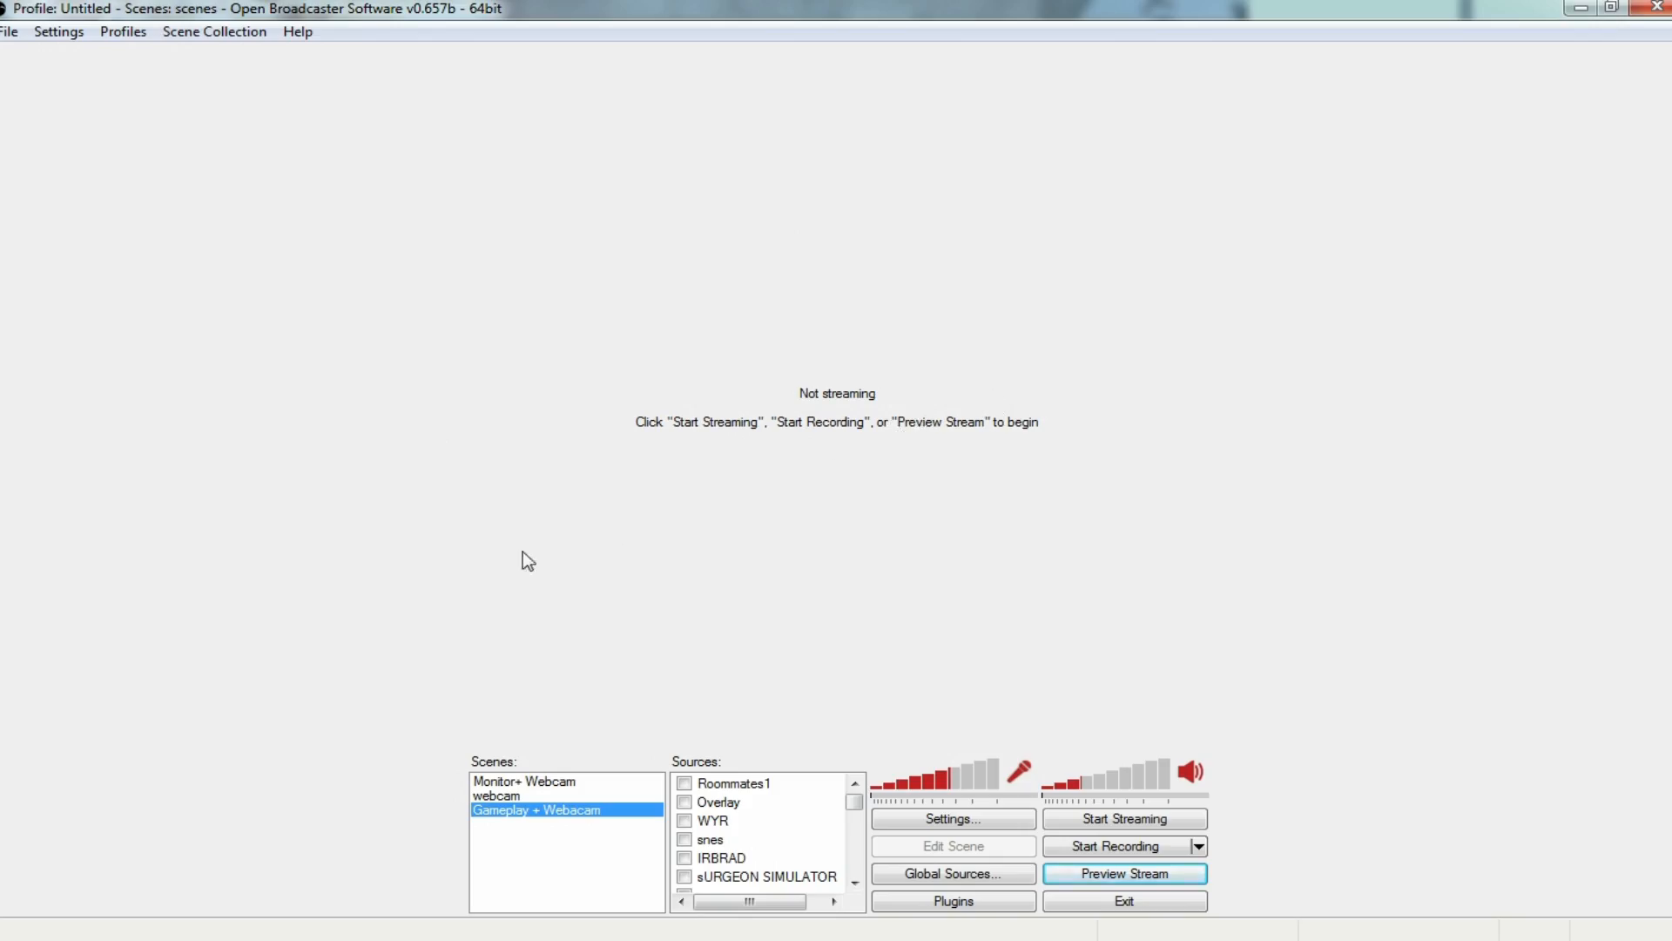
{"action": "mouse_move", "coordinate": [473, 404]}
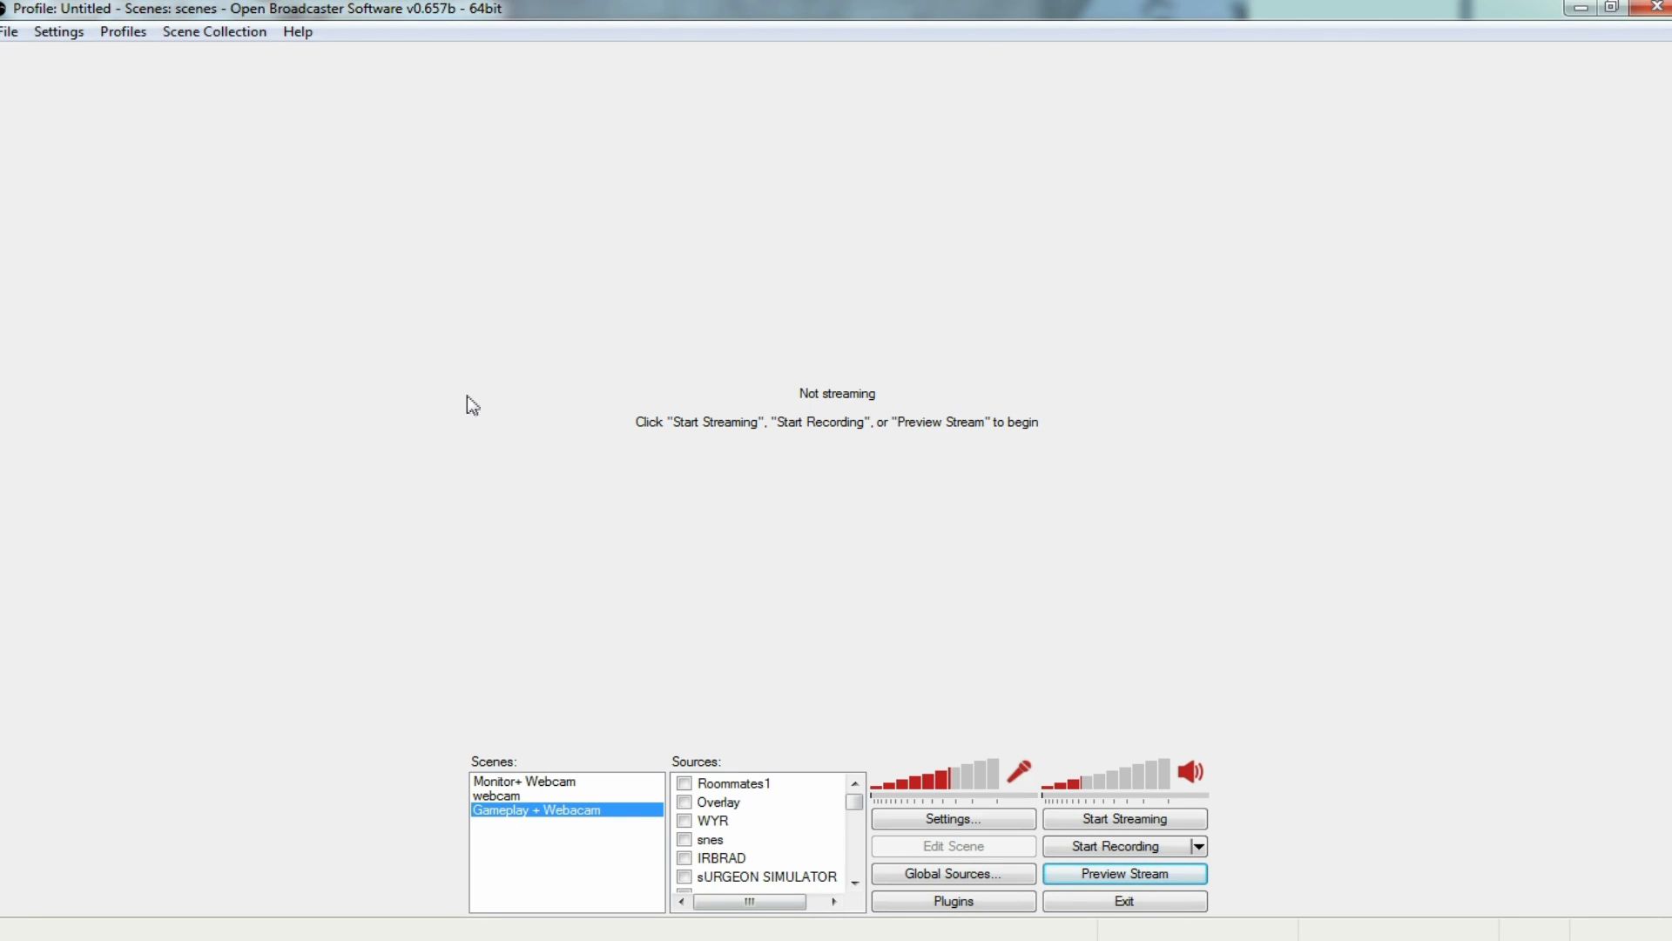
{"action": "mouse_move", "coordinate": [1427, 538]}
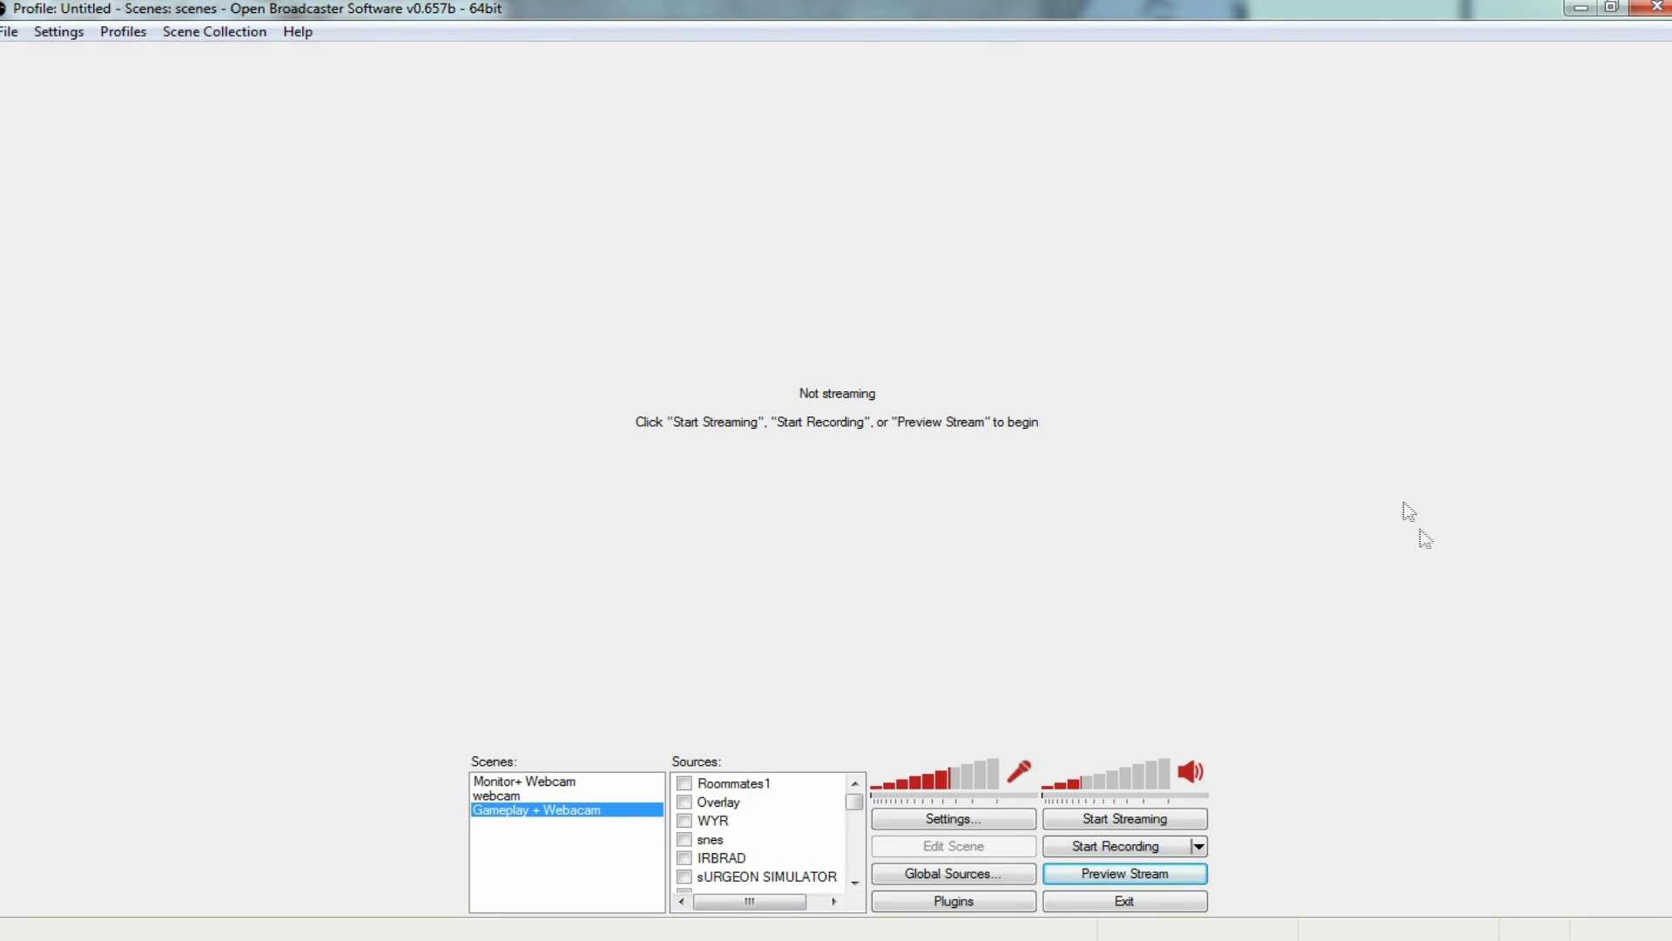
- Bring up the OBS Settings dialog showing the General preferences page
{"action": "left_click", "coordinate": [951, 819]}
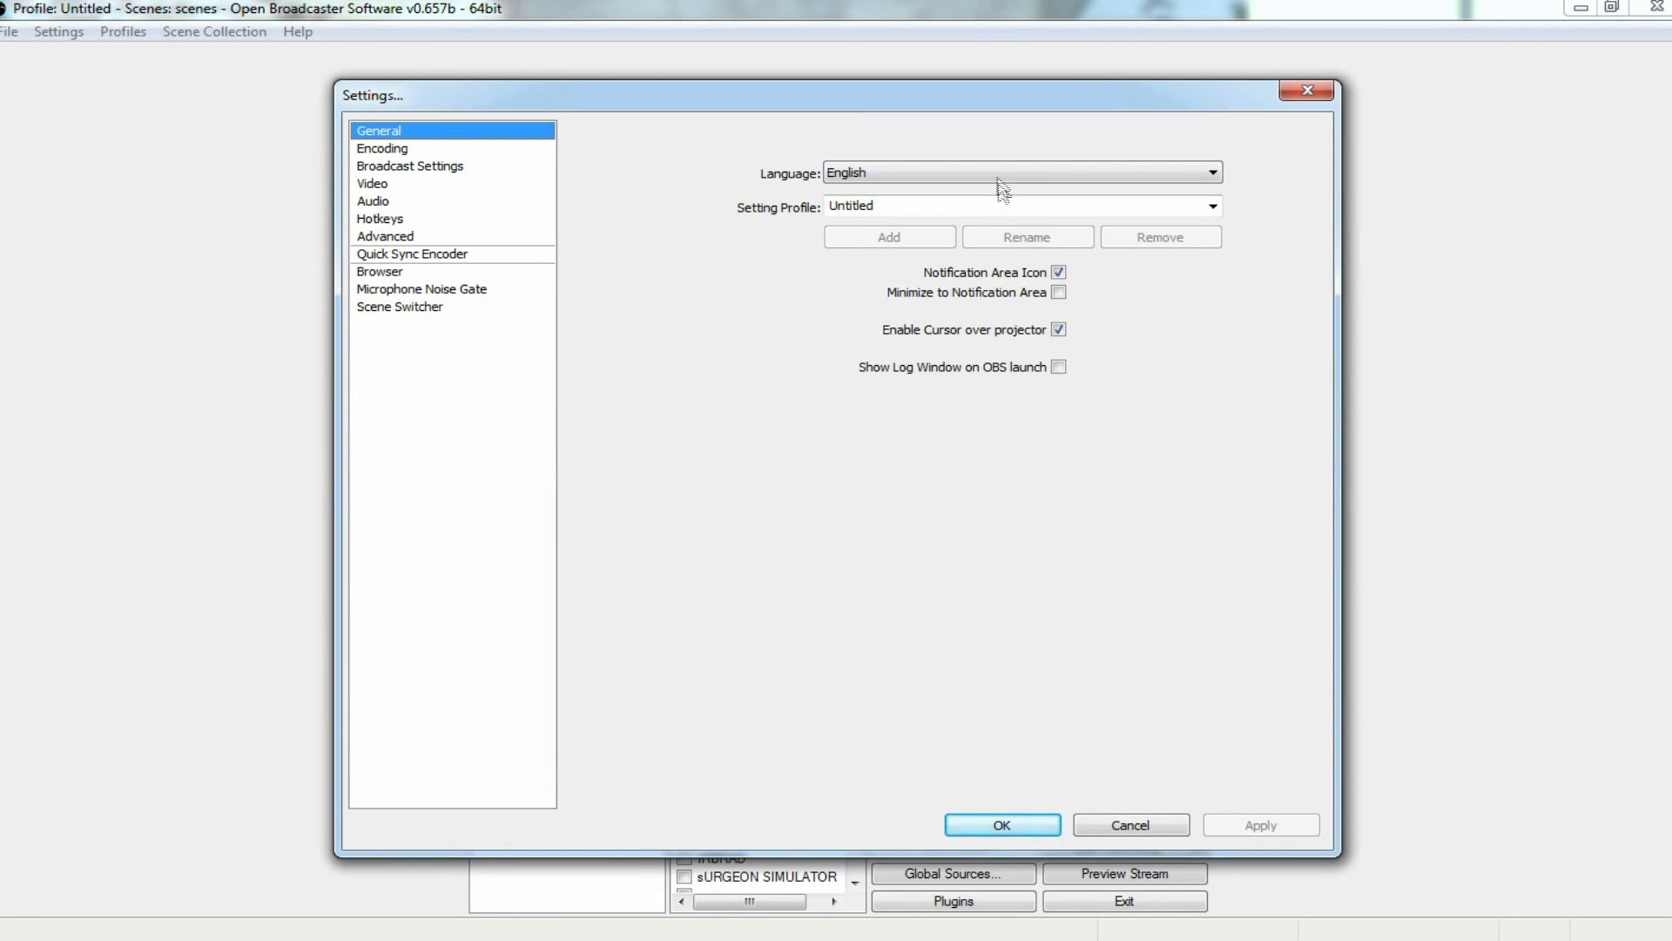
{"action": "left_click", "coordinate": [1210, 172]}
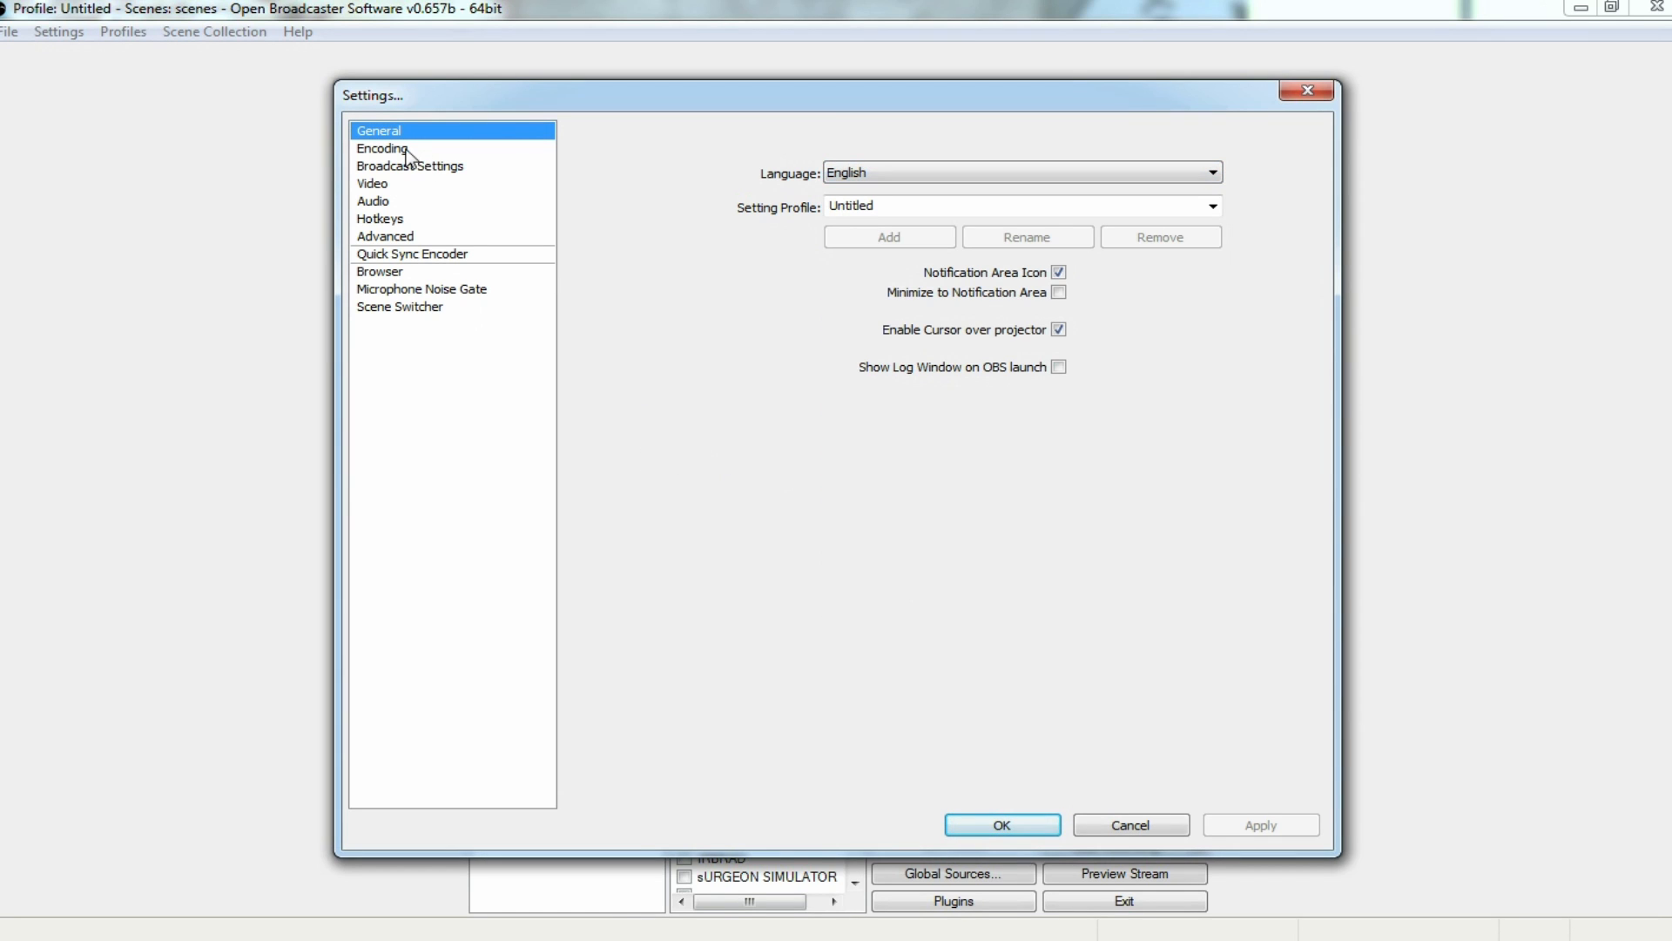
- Show the Video page, keeping the GeForce GTX 960 adapter, custom 1280x720 base resolution and 60 FPS
{"action": "left_click", "coordinate": [373, 183]}
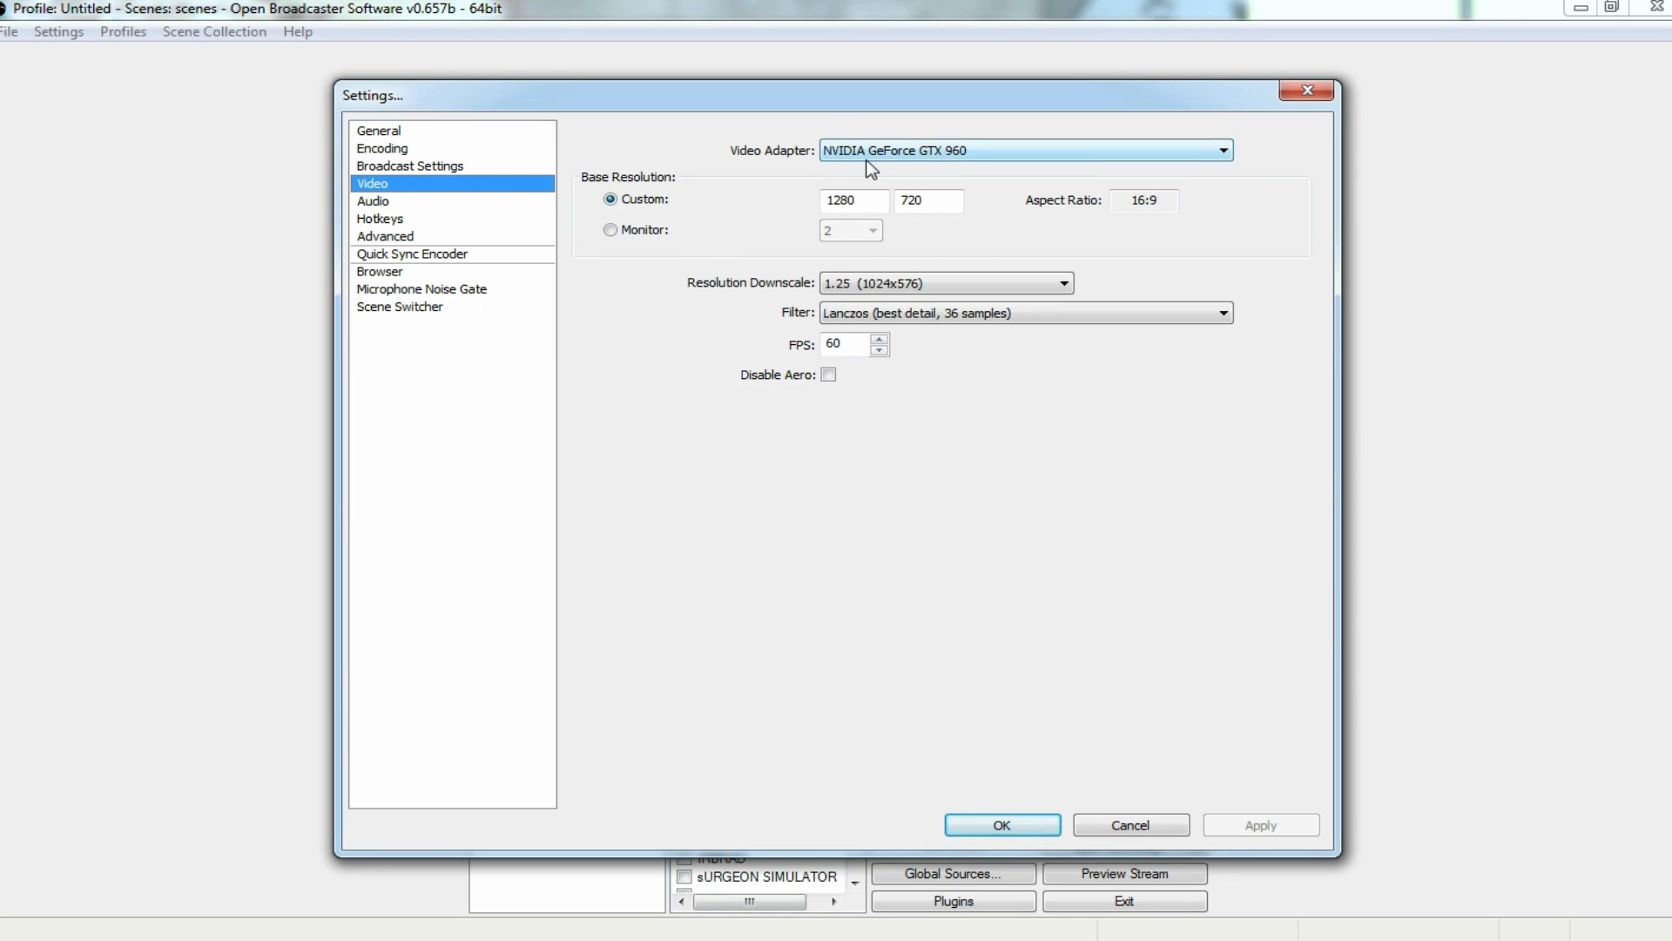
{"action": "left_click", "coordinate": [1219, 150]}
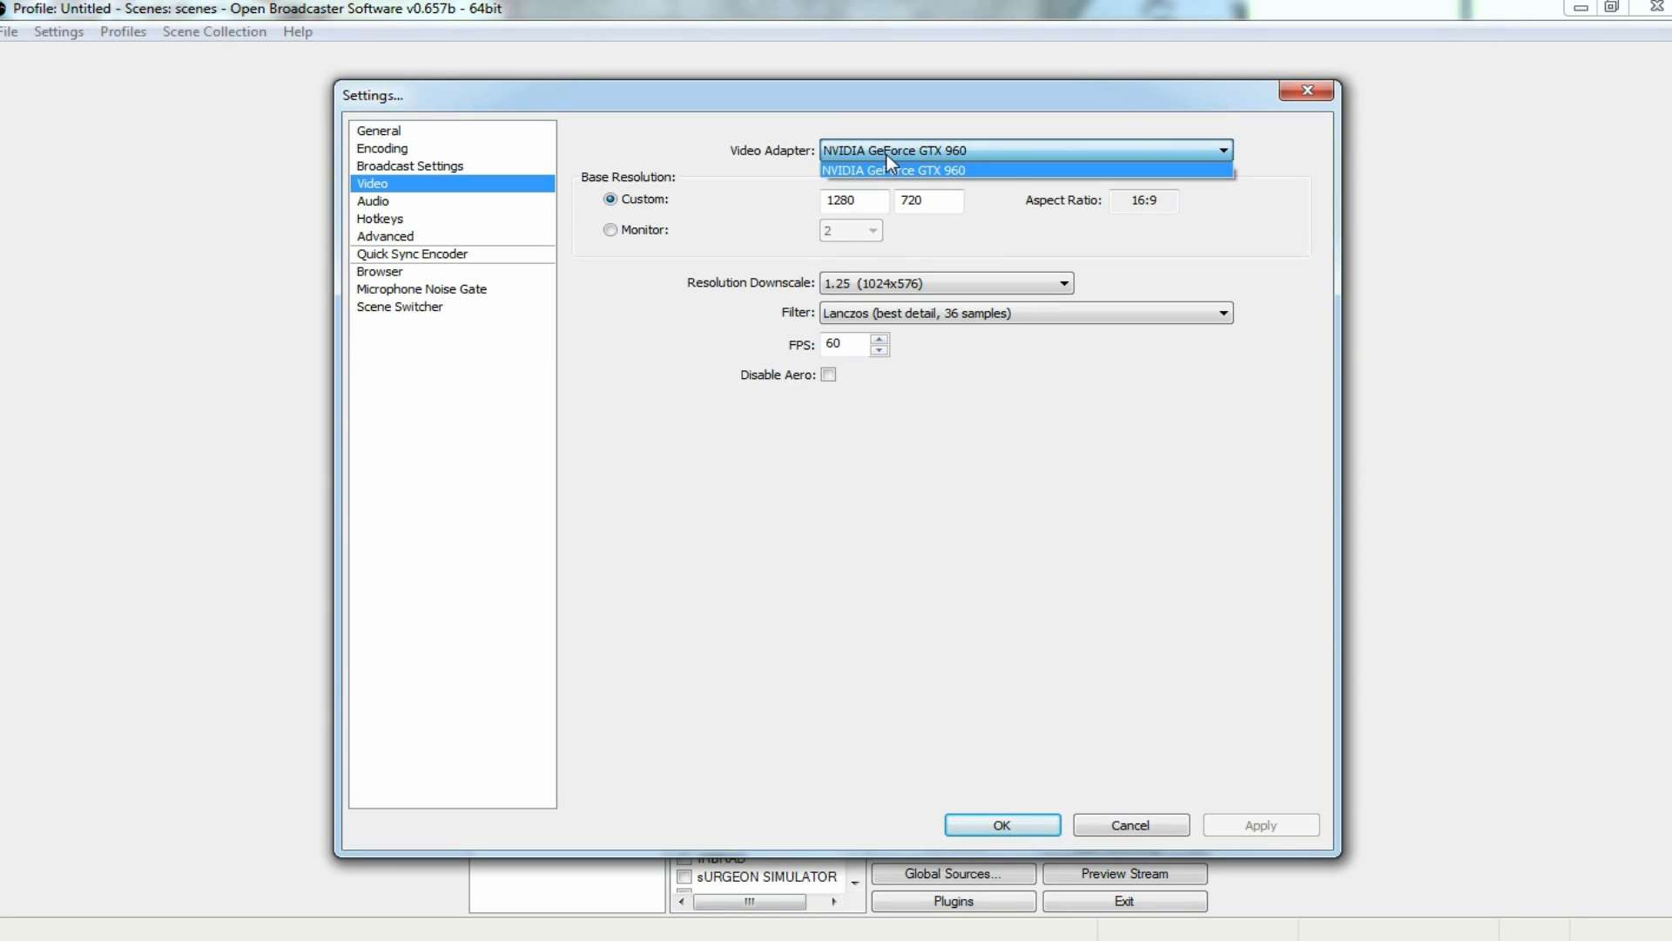
{"action": "left_click", "coordinate": [894, 169]}
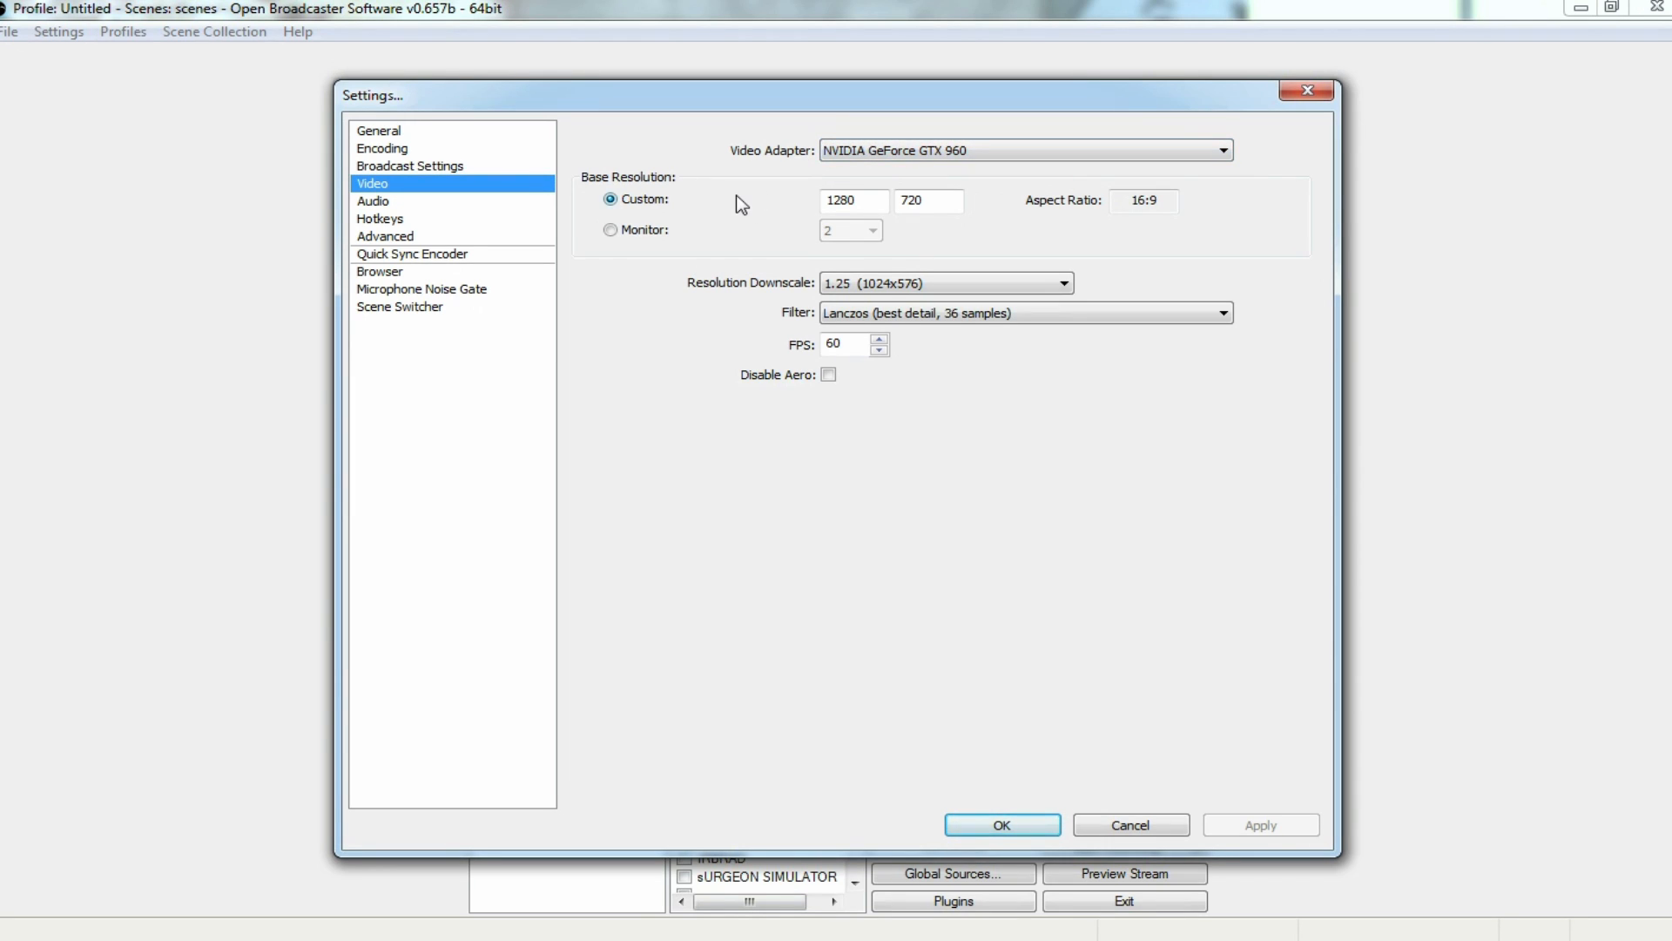
{"action": "left_click", "coordinate": [853, 200]}
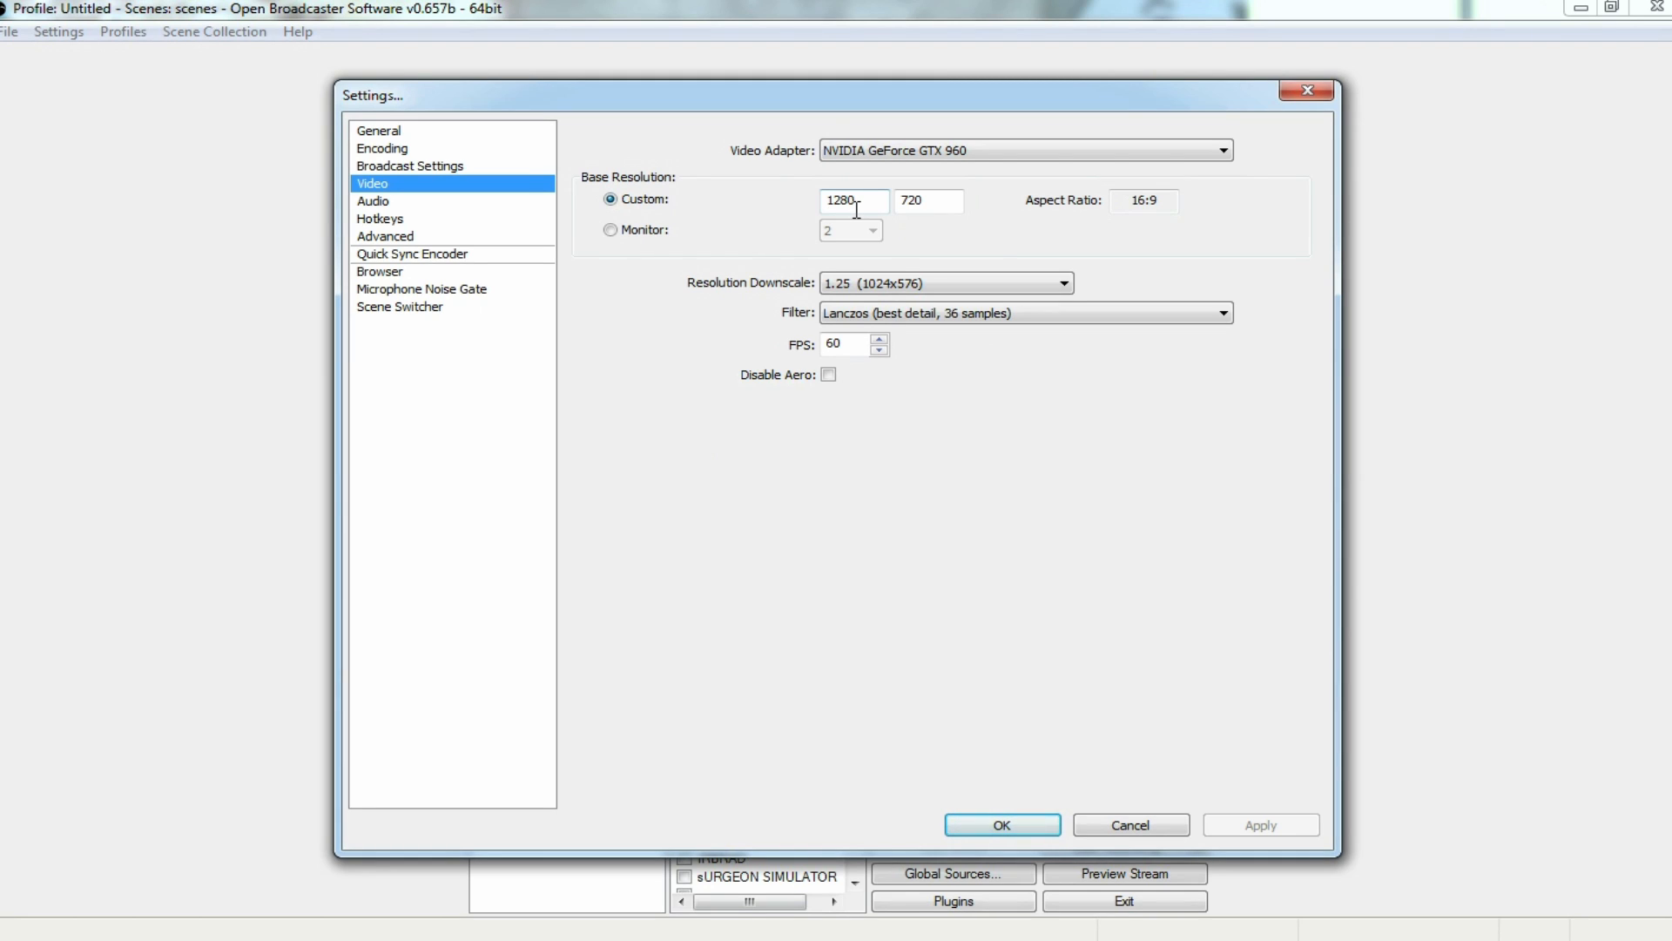
{"action": "mouse_move", "coordinate": [782, 233]}
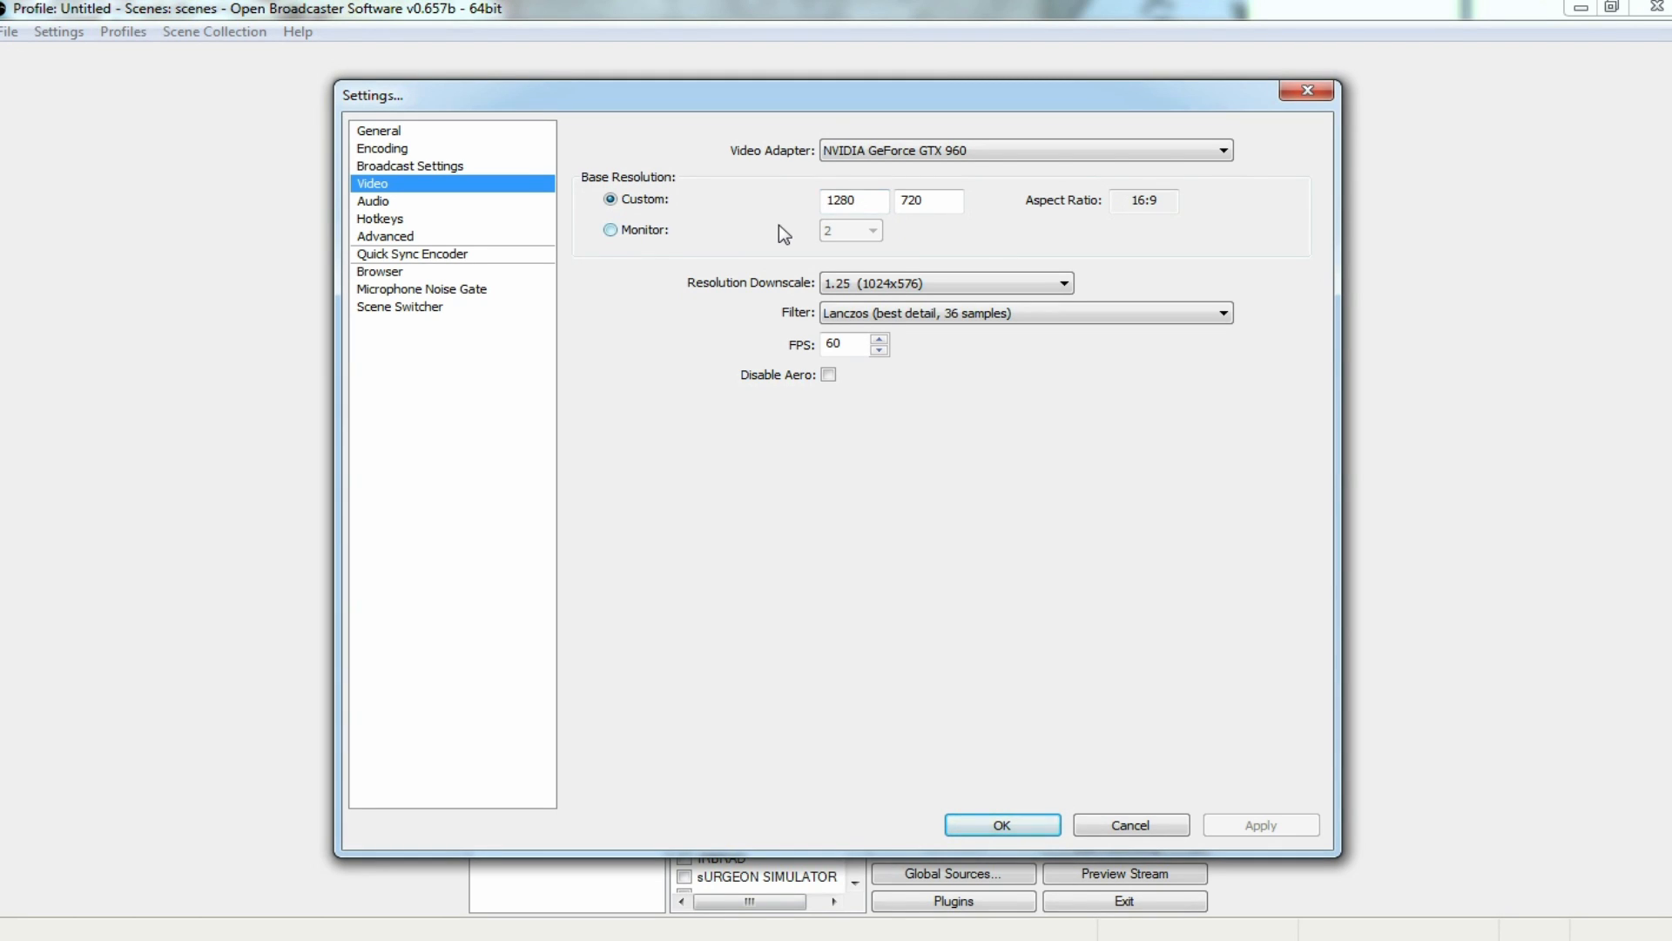
{"action": "mouse_move", "coordinate": [777, 244]}
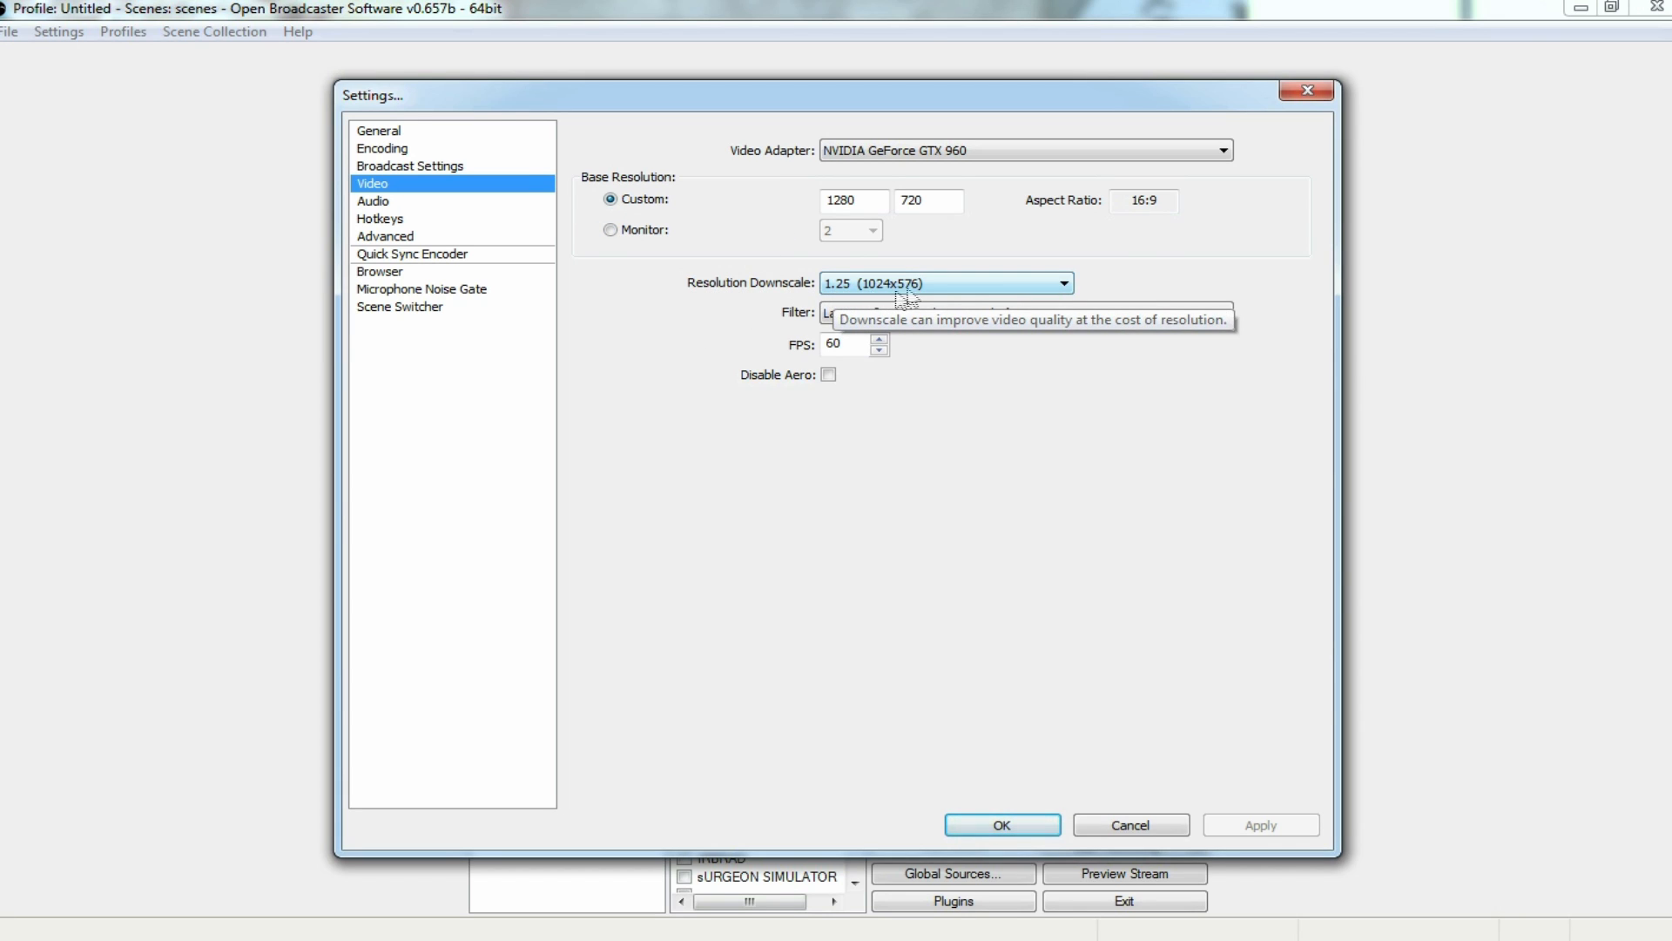
{"action": "mouse_move", "coordinate": [1300, 371]}
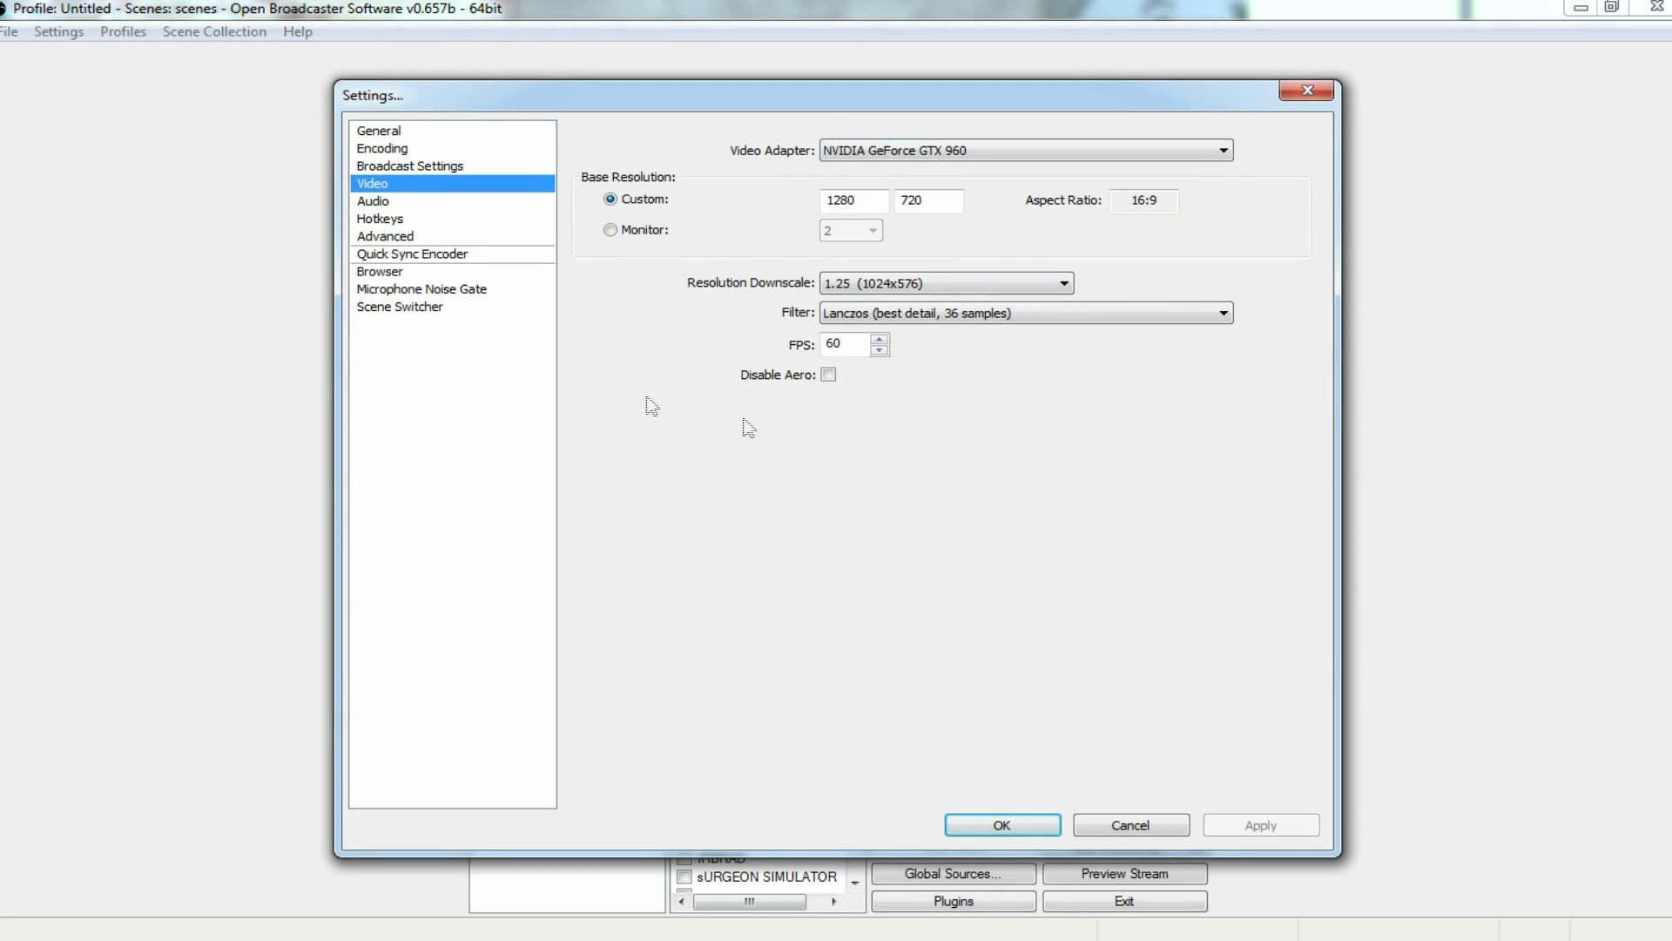
{"action": "mouse_move", "coordinate": [848, 339]}
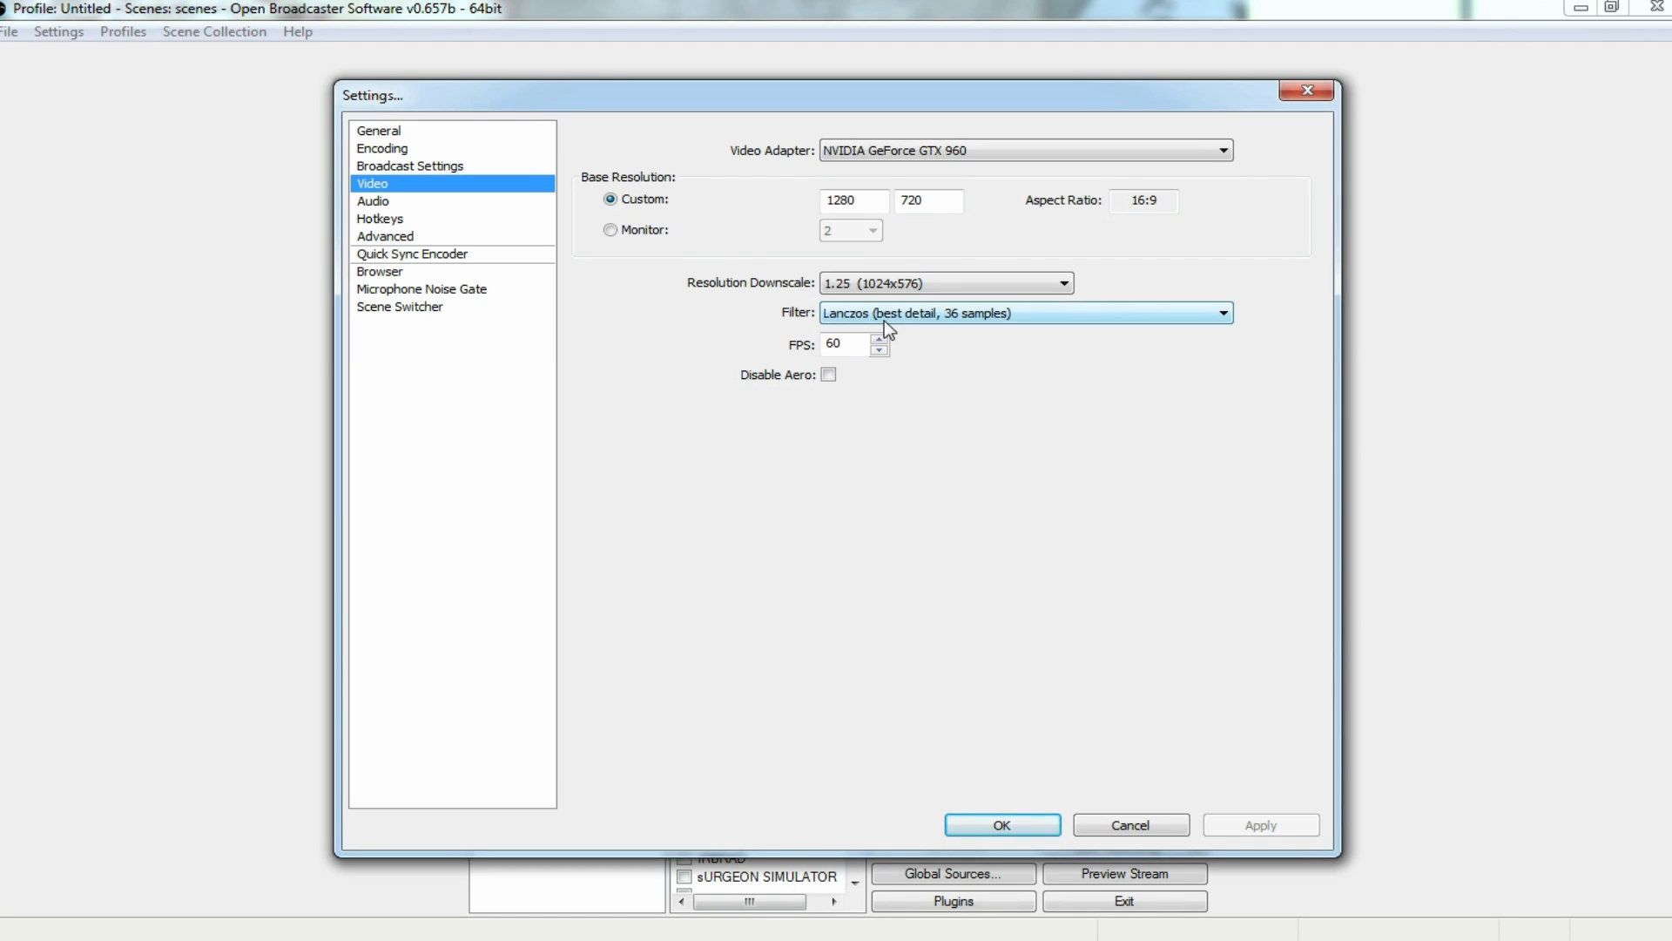
{"action": "mouse_move", "coordinate": [1020, 330]}
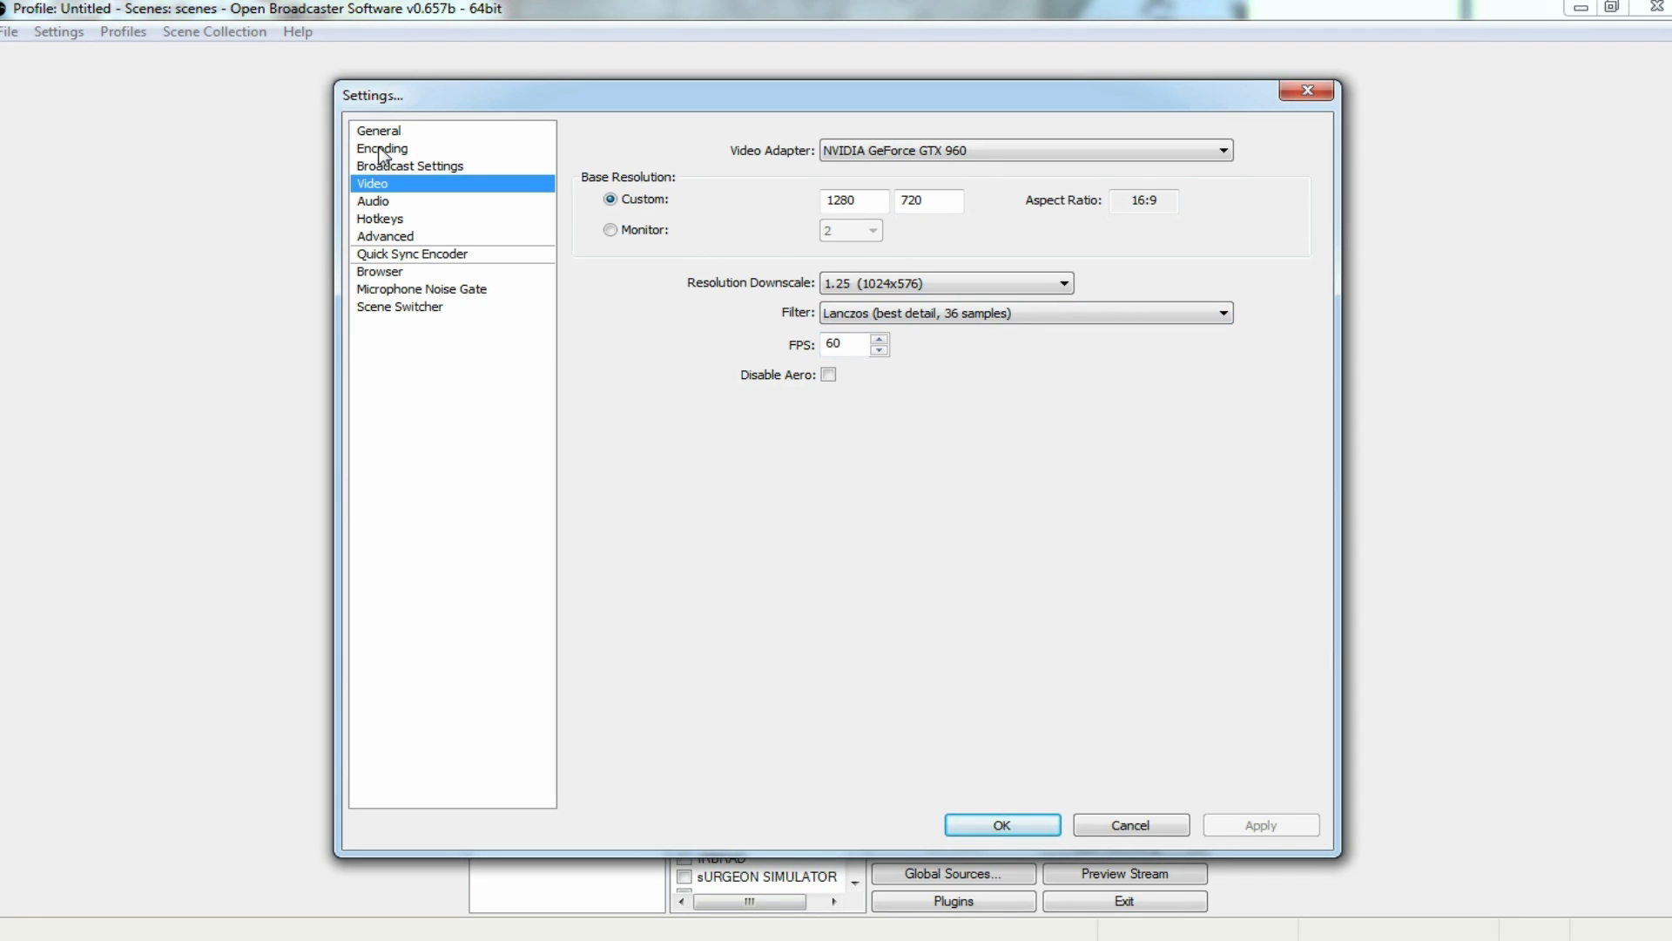
- Show the Encoding page with x264 CBR at 3500 kb/s max bitrate and AAC 48kHz audio
{"action": "left_click", "coordinate": [381, 146]}
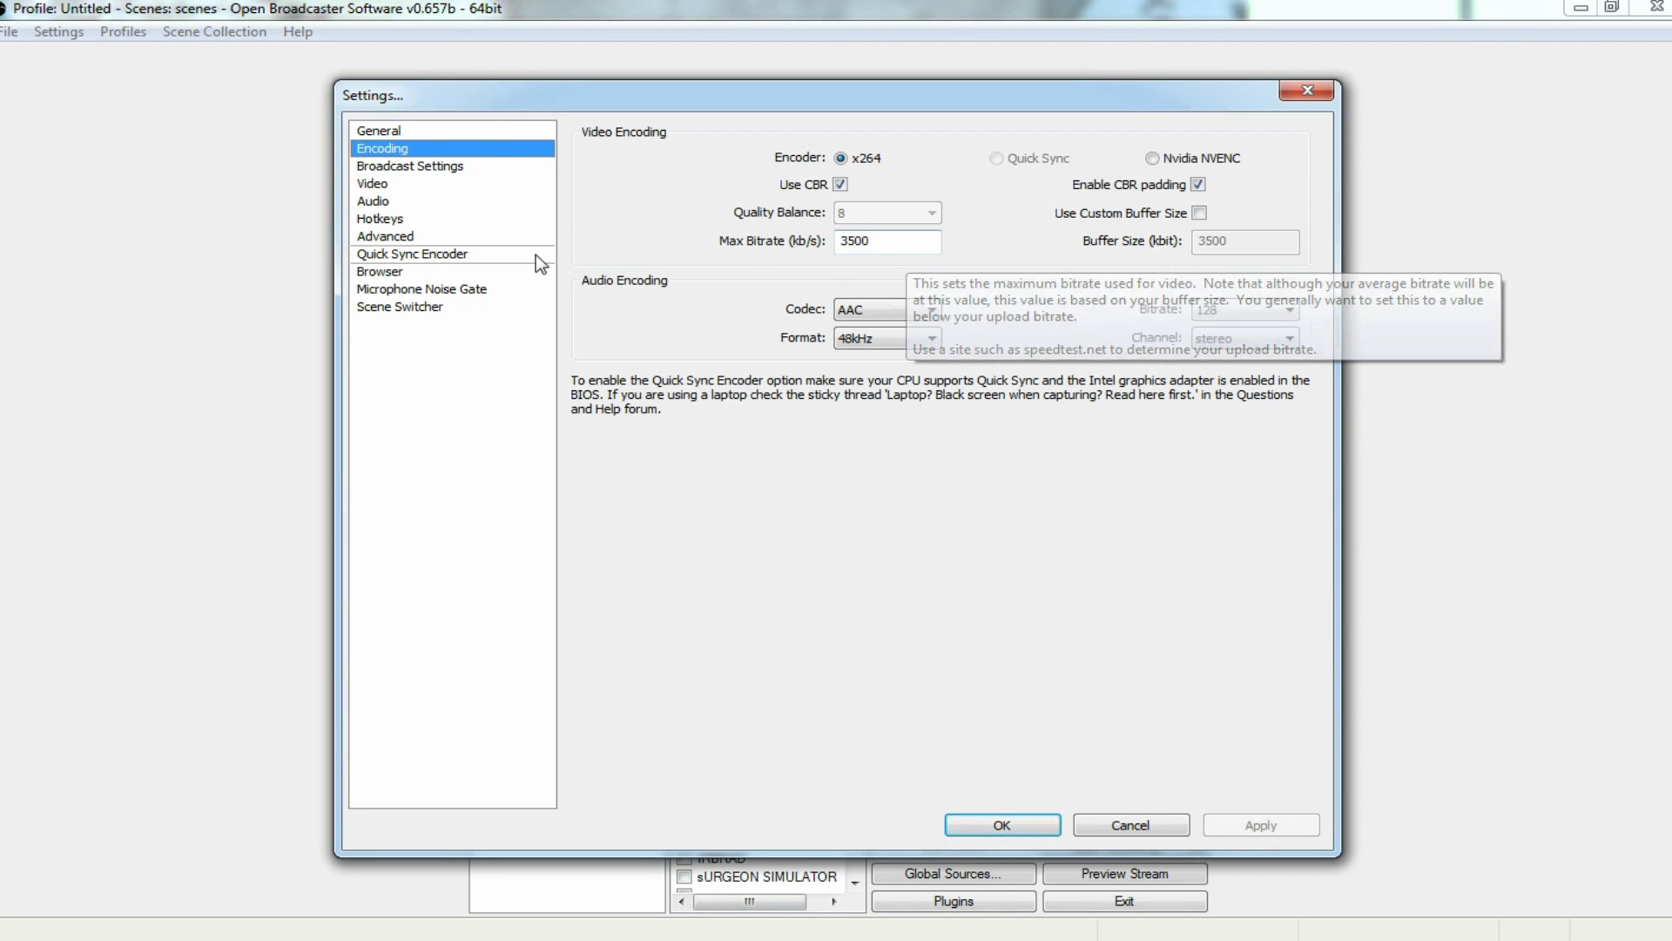
{"action": "mouse_move", "coordinate": [767, 266]}
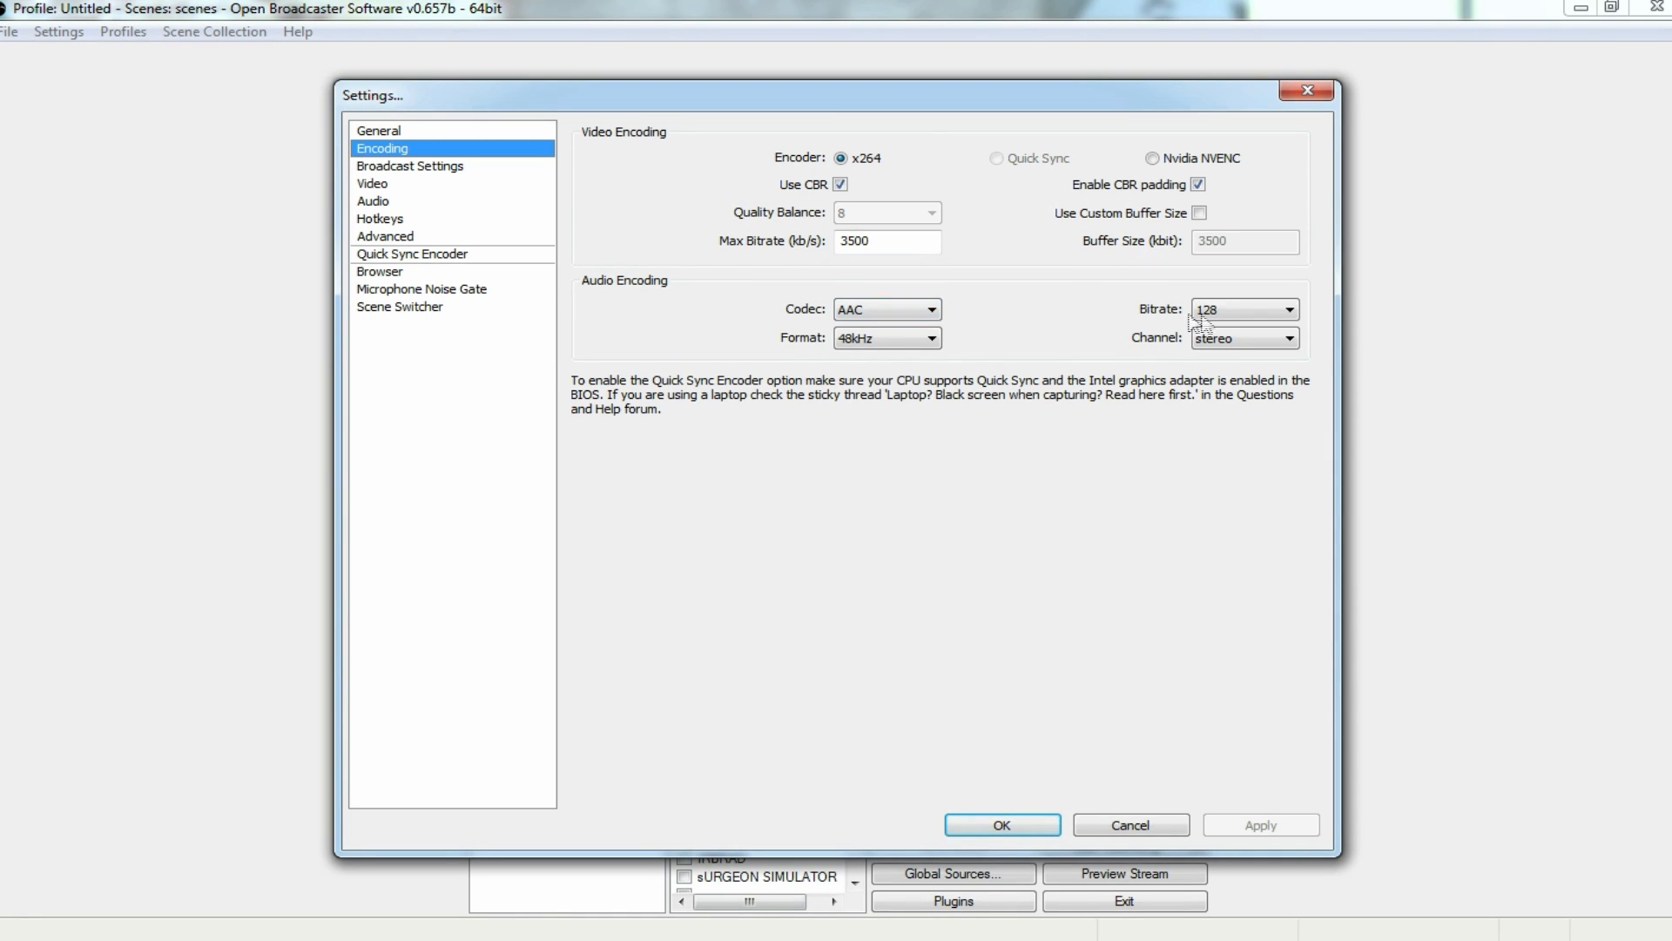
{"action": "mouse_move", "coordinate": [1071, 340]}
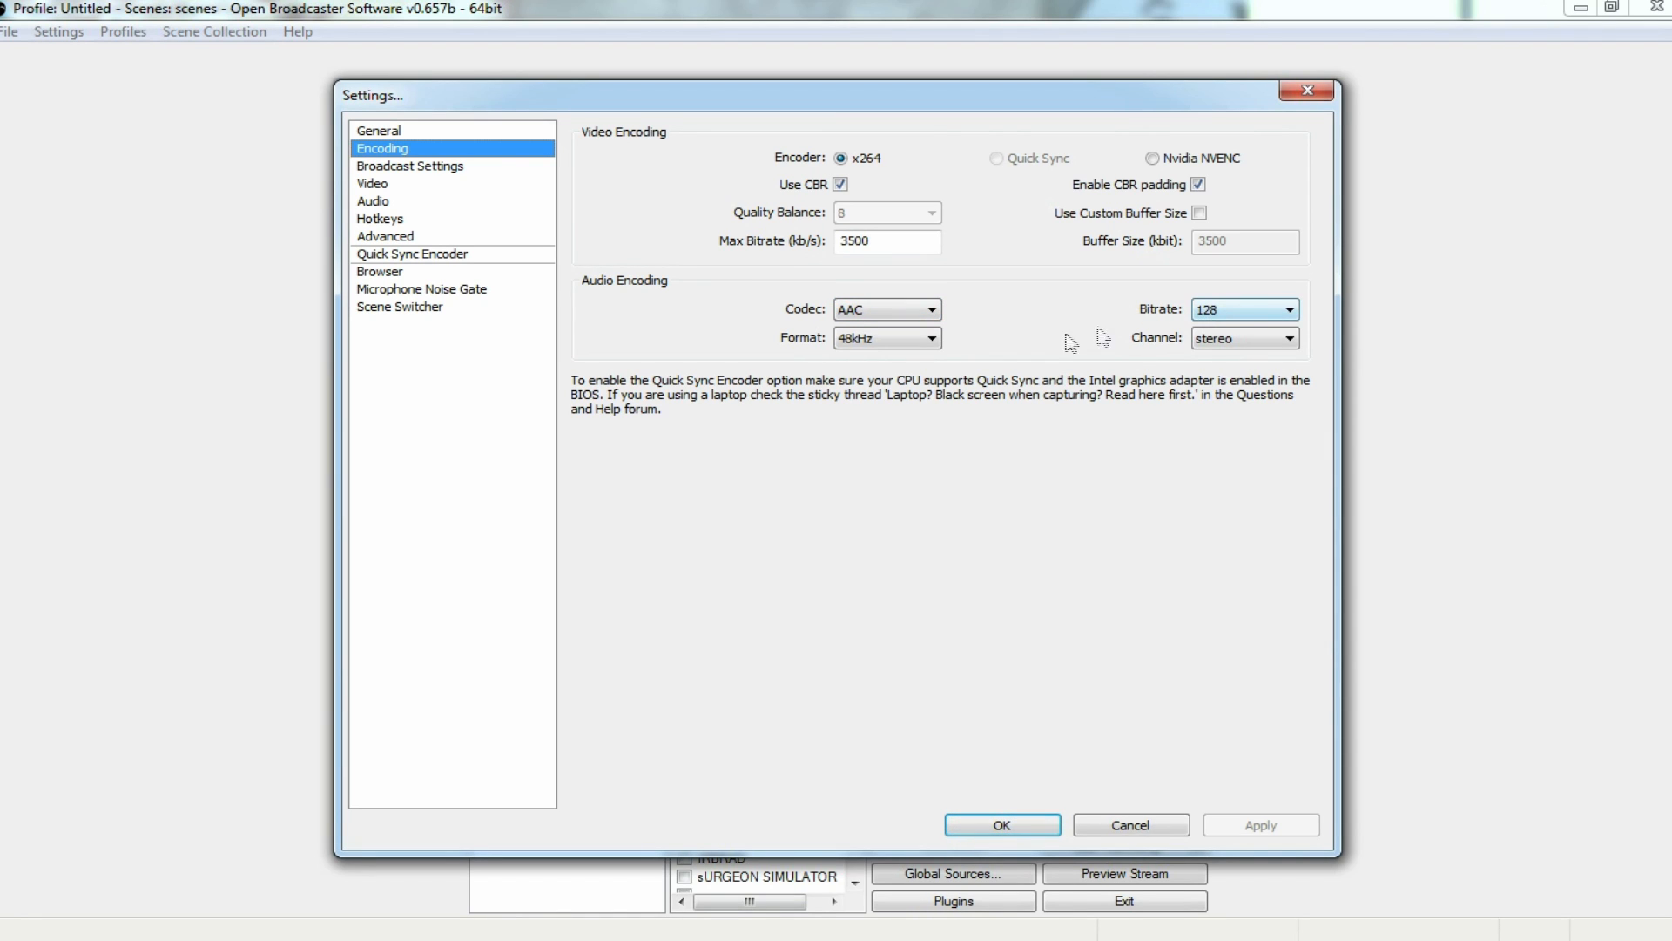
- Show the Audio page with the default desktop device and the Blue Spark microphone
{"action": "left_click", "coordinate": [373, 200]}
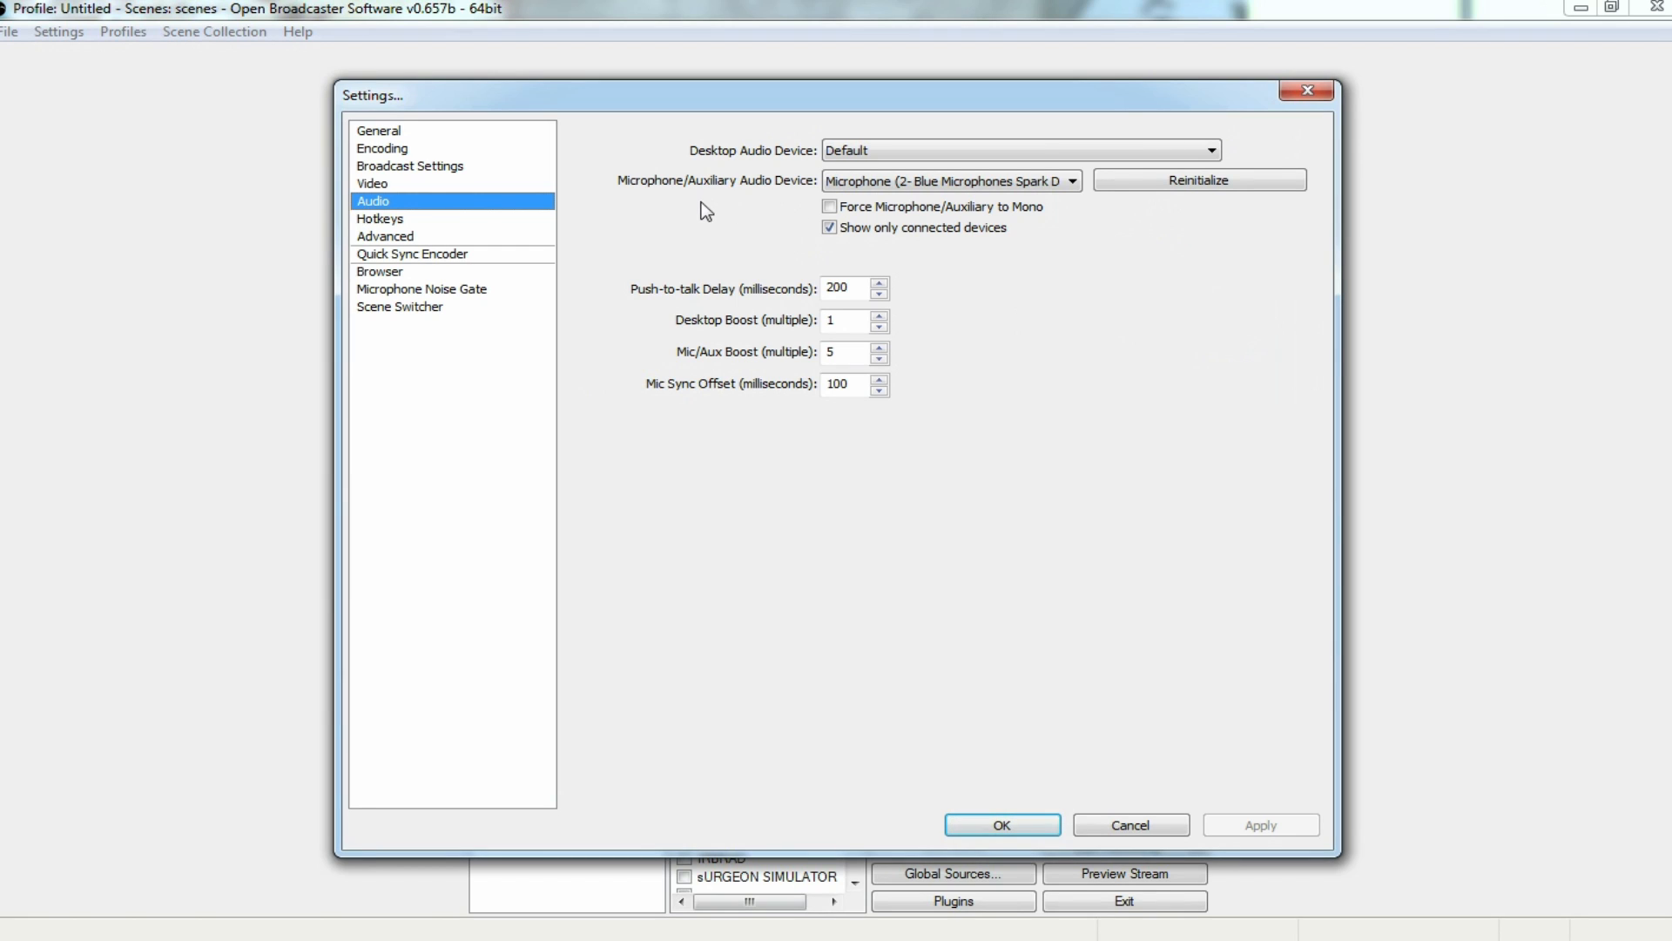
{"action": "mouse_move", "coordinate": [674, 204]}
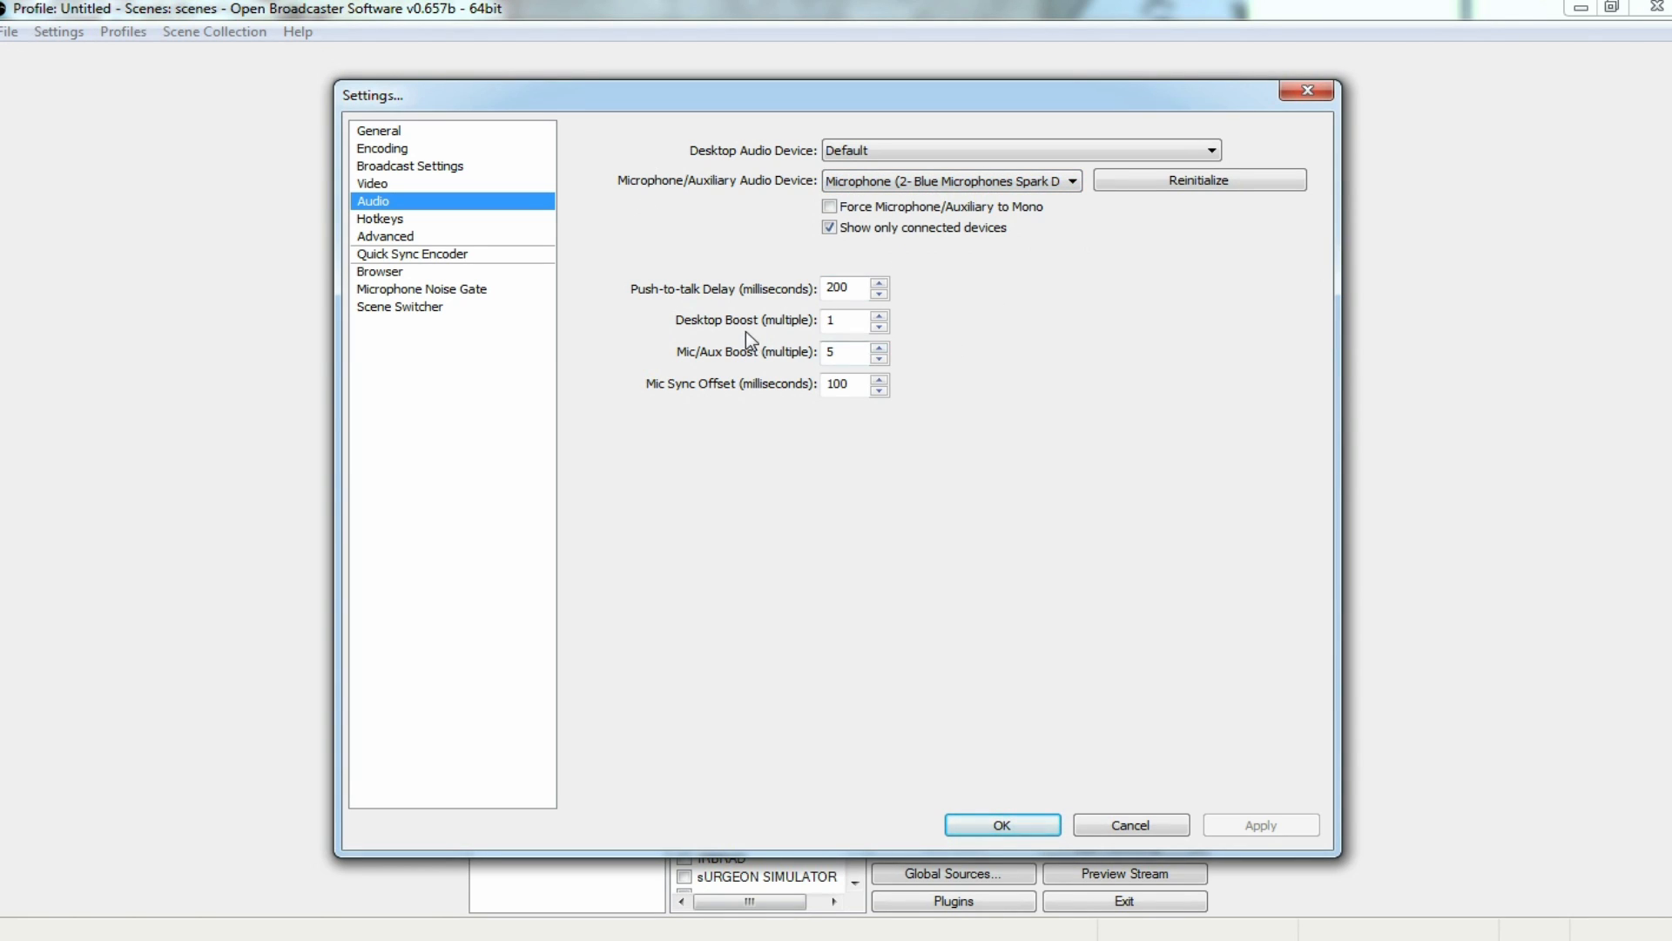
{"action": "mouse_move", "coordinate": [814, 368]}
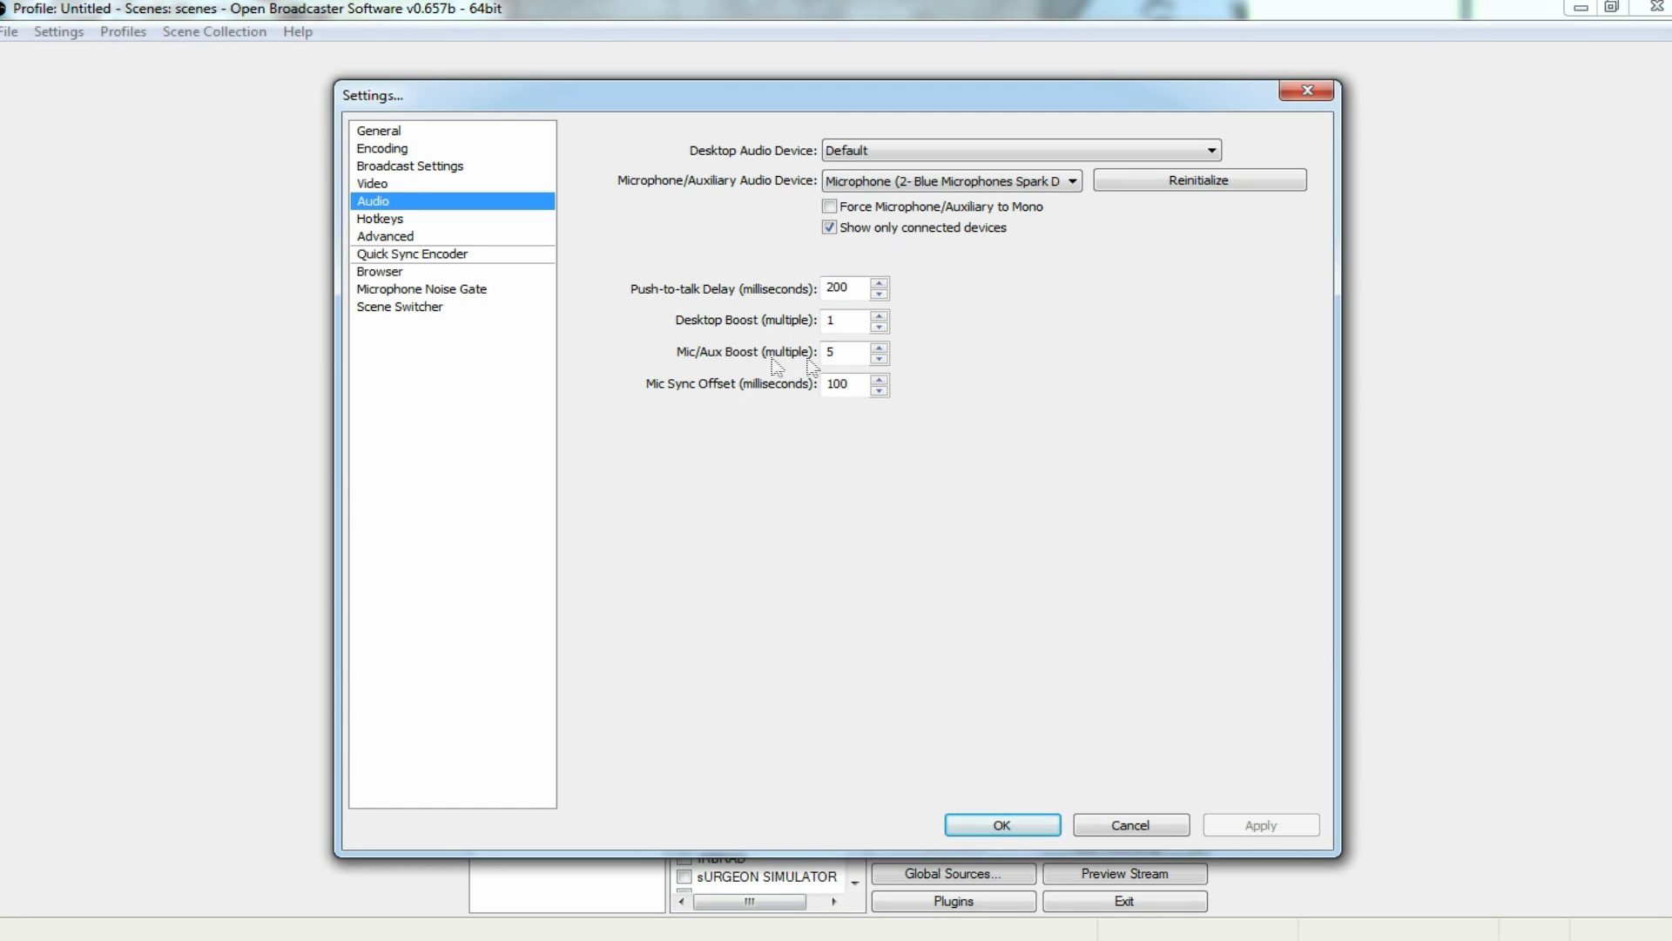
{"action": "mouse_move", "coordinate": [1014, 396]}
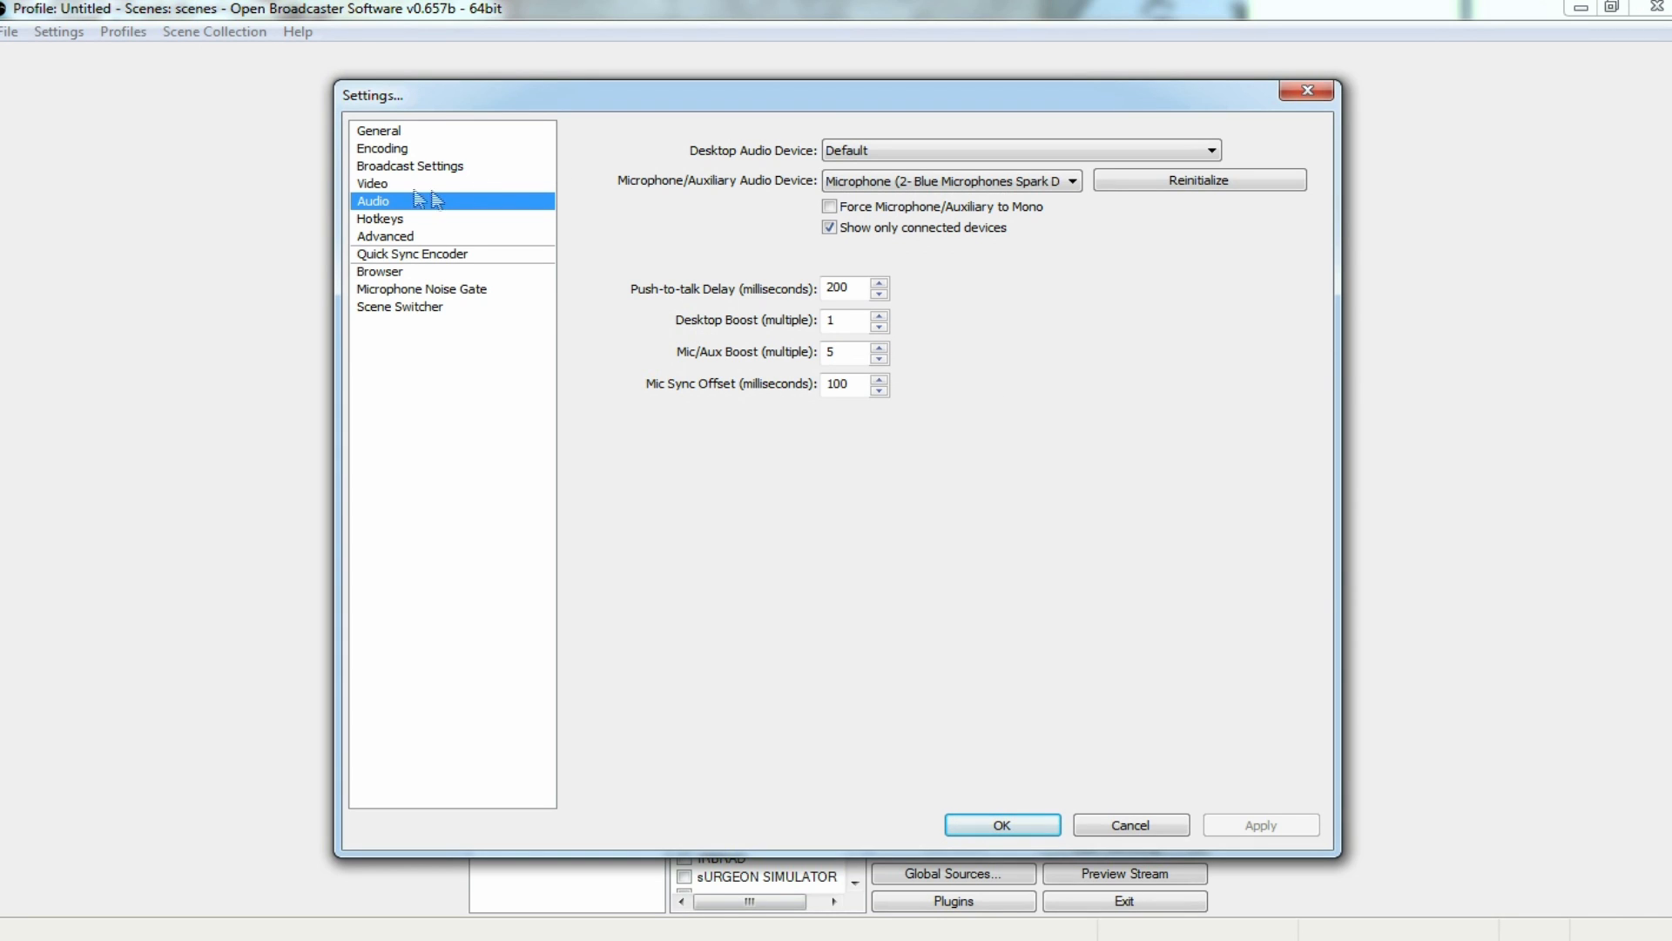
- Set Broadcast Settings to Live Stream on YouTube / YouTube Gaming and close the dialog
{"action": "left_click", "coordinate": [410, 165]}
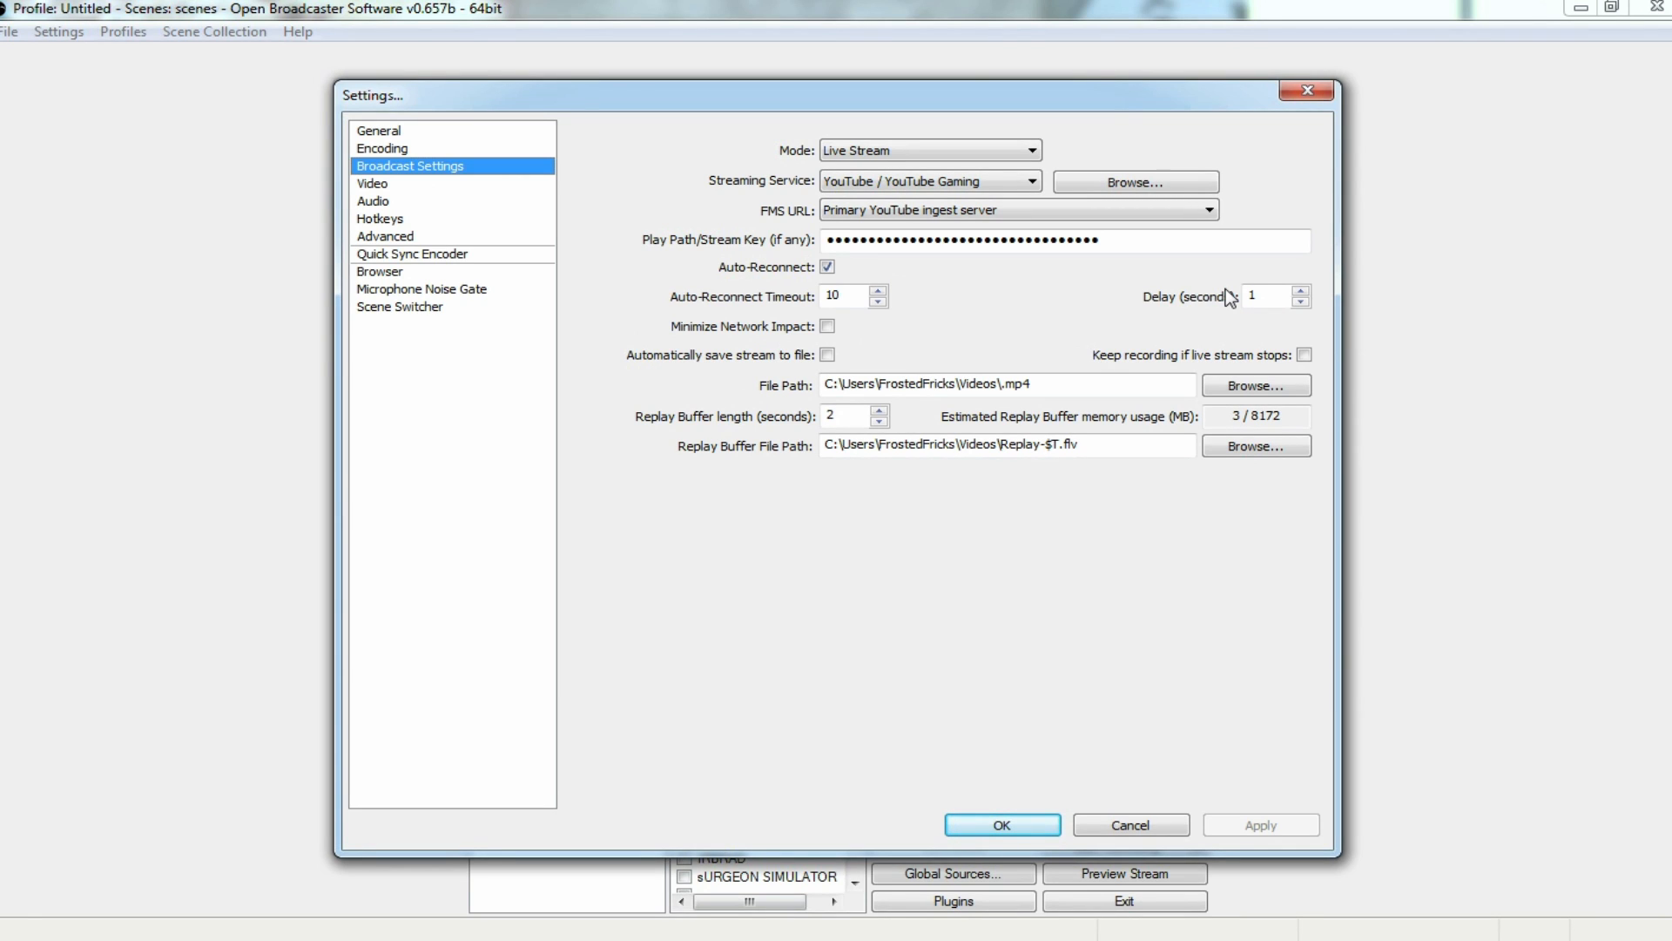
{"action": "mouse_move", "coordinate": [942, 322]}
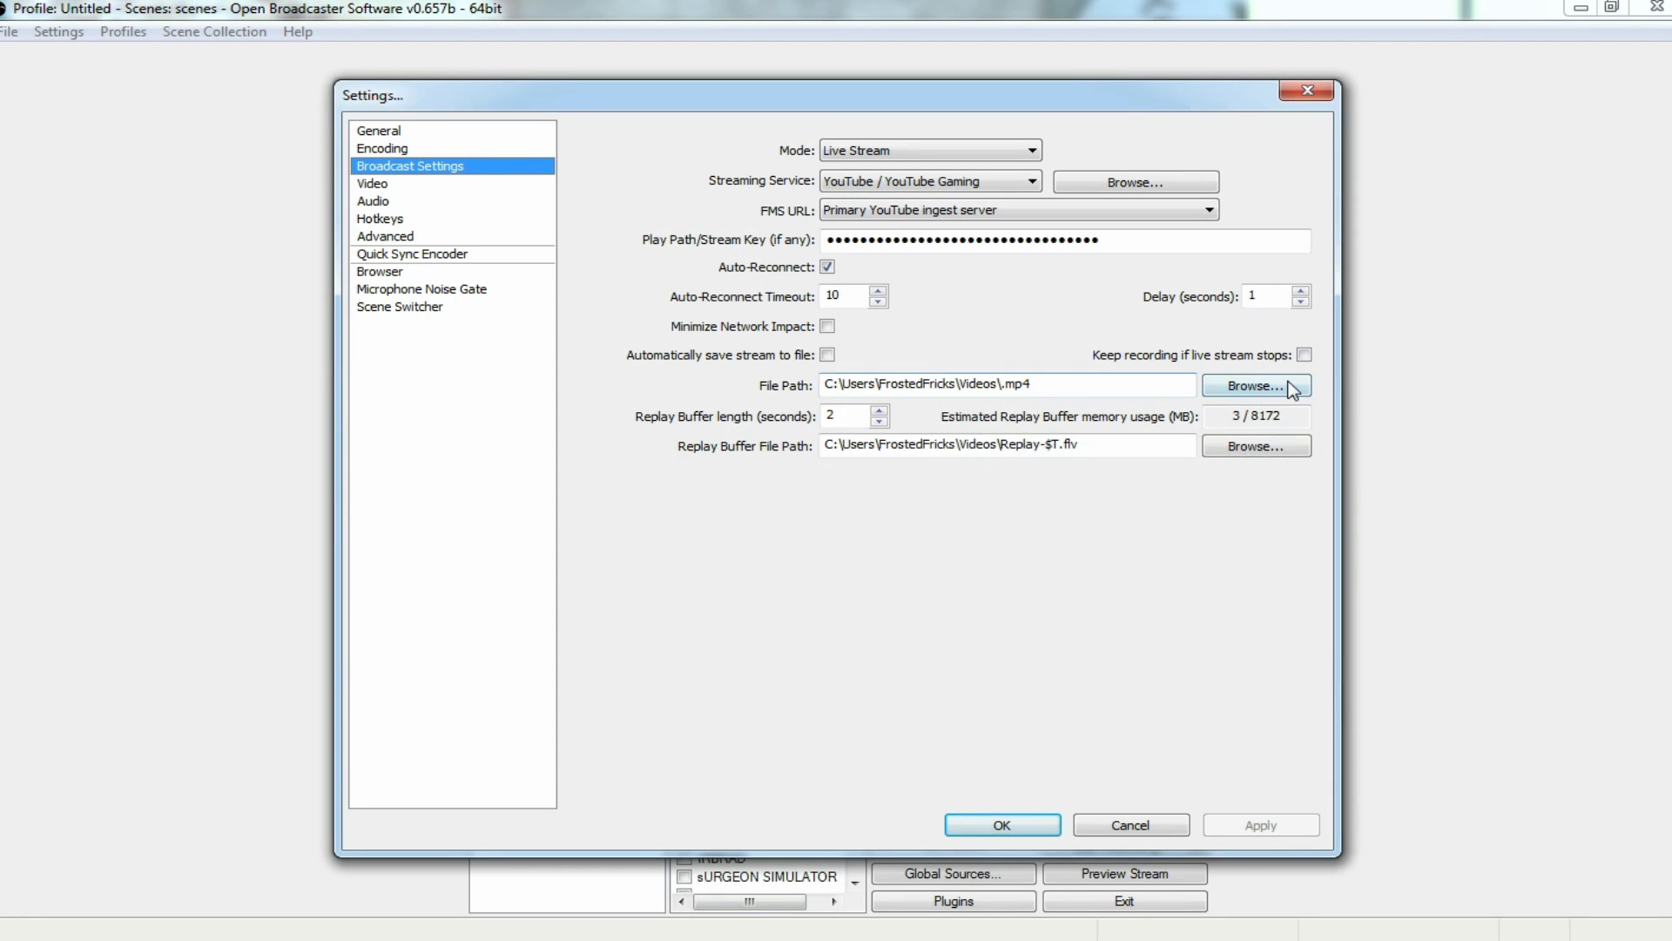
{"action": "left_click", "coordinate": [1256, 387]}
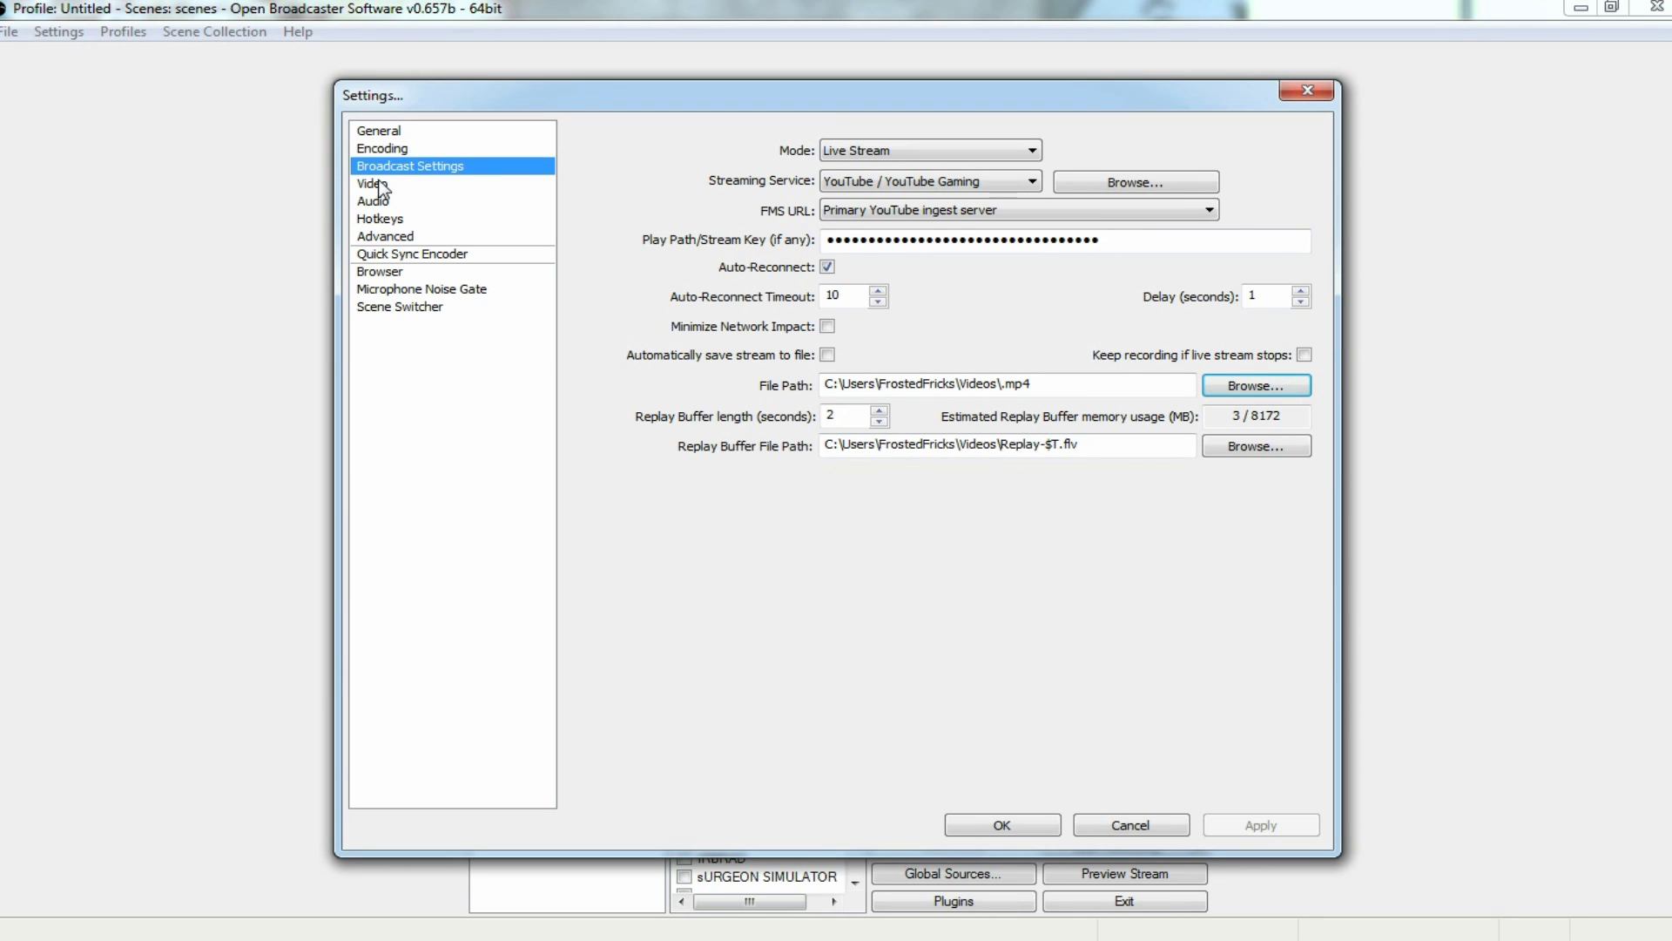
{"action": "left_click", "coordinate": [1000, 824]}
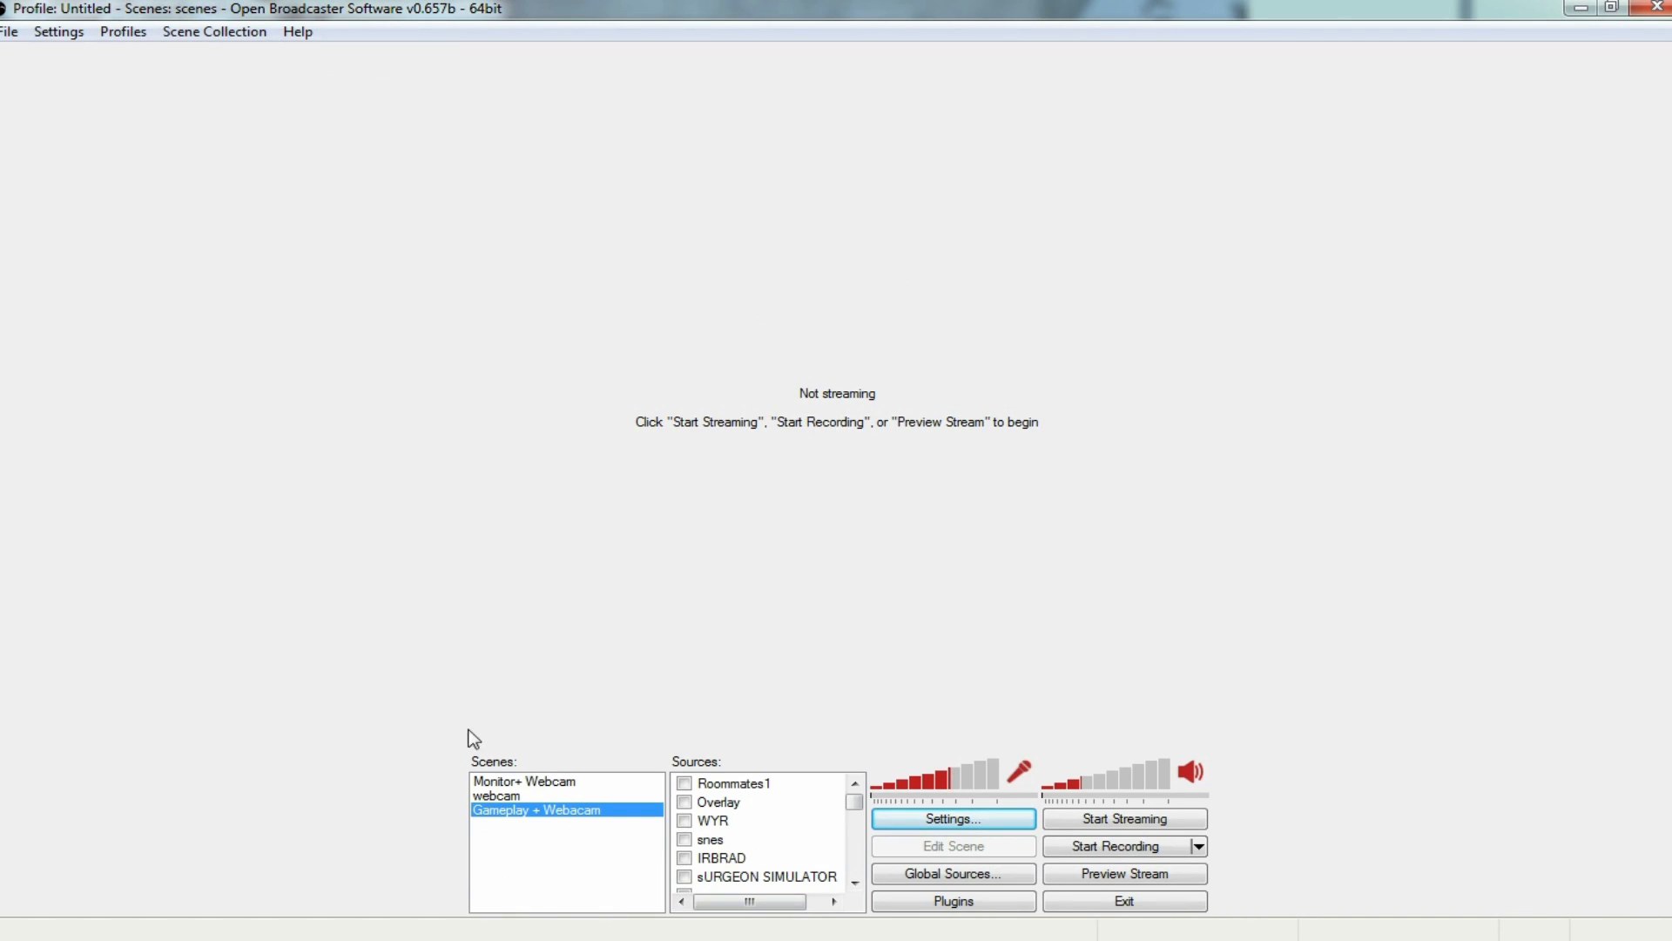
- Add a new scene, accepting the default name 'Scene'
{"action": "right_click", "coordinate": [538, 809]}
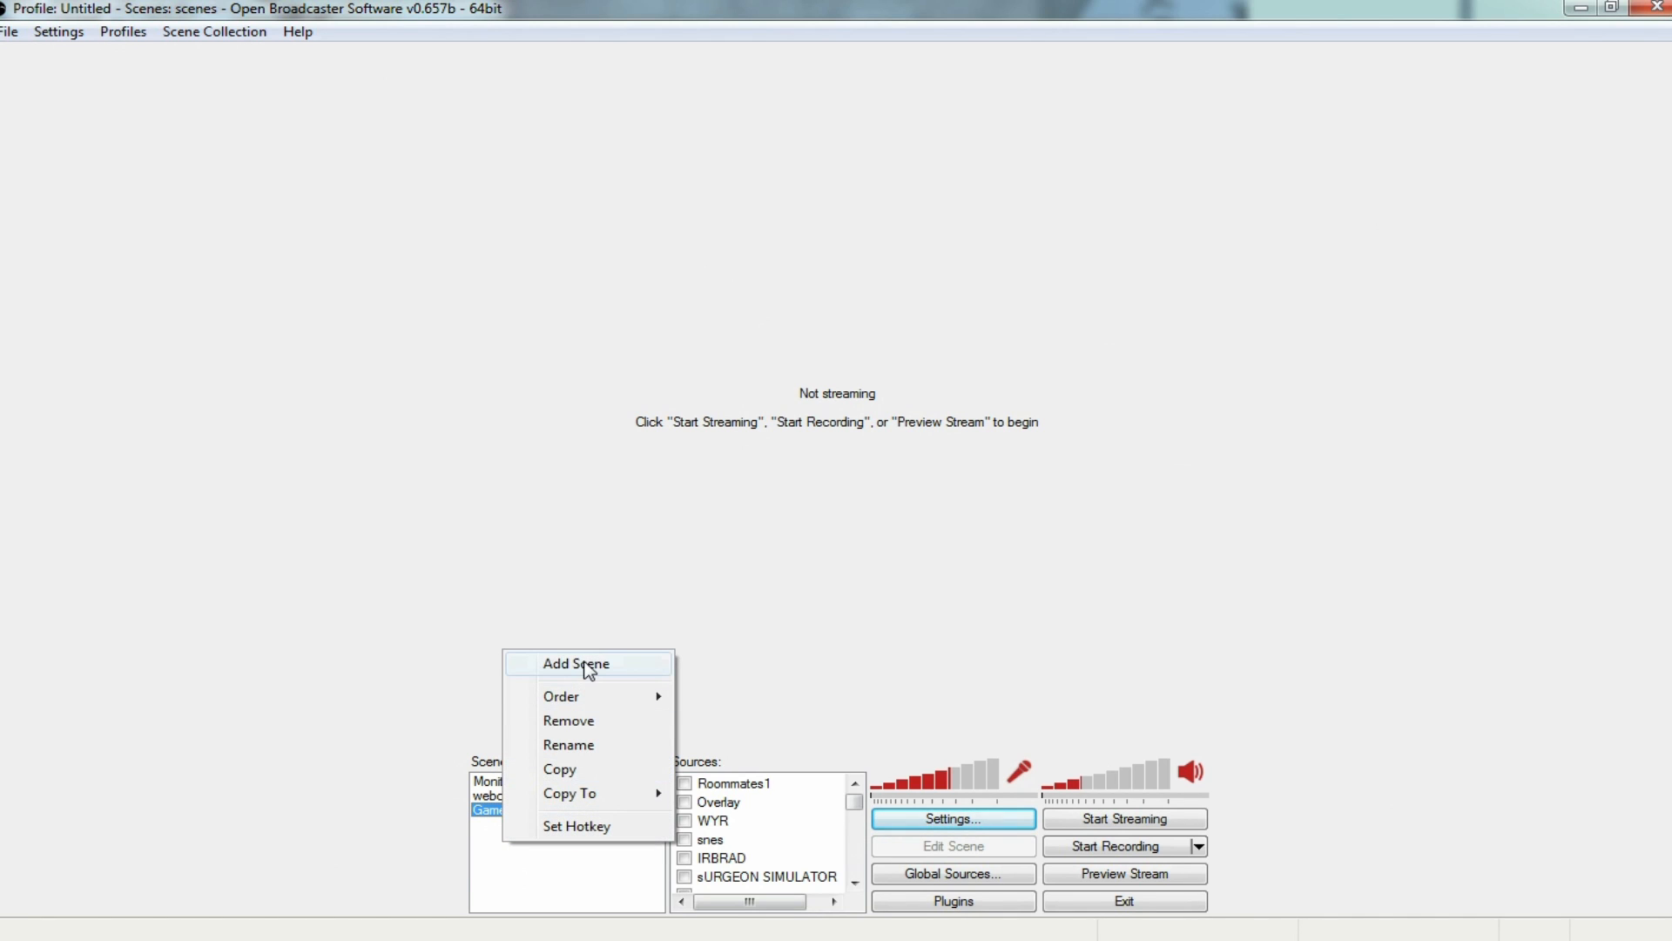
{"action": "left_click", "coordinate": [576, 662]}
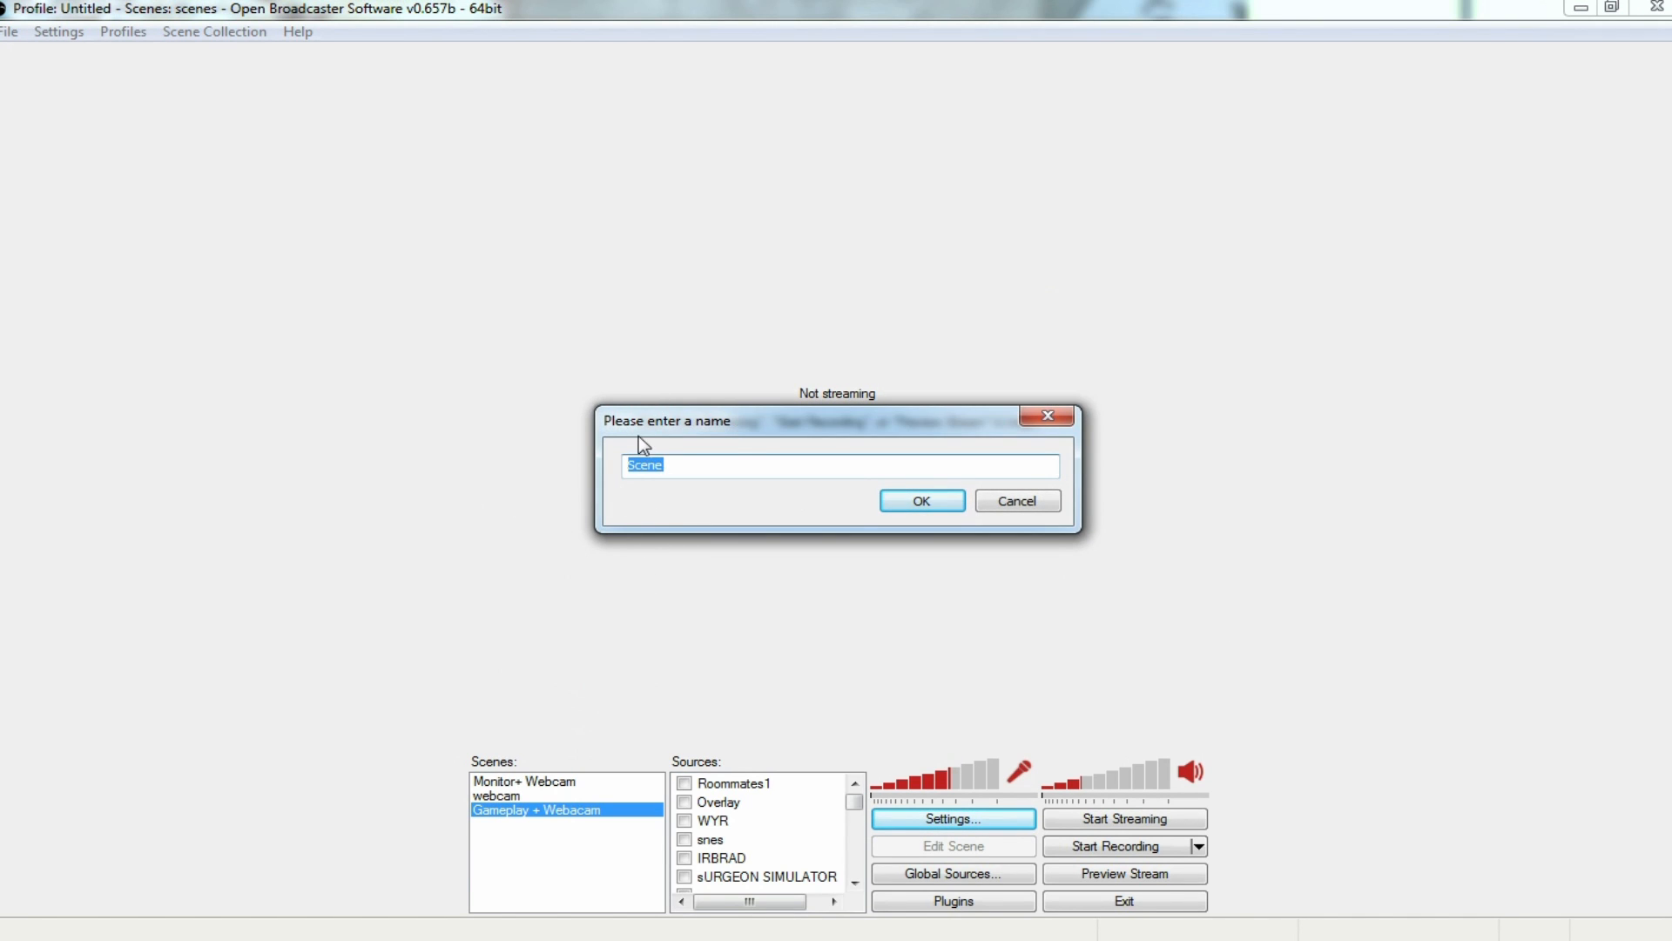
{"action": "mouse_move", "coordinate": [1136, 503]}
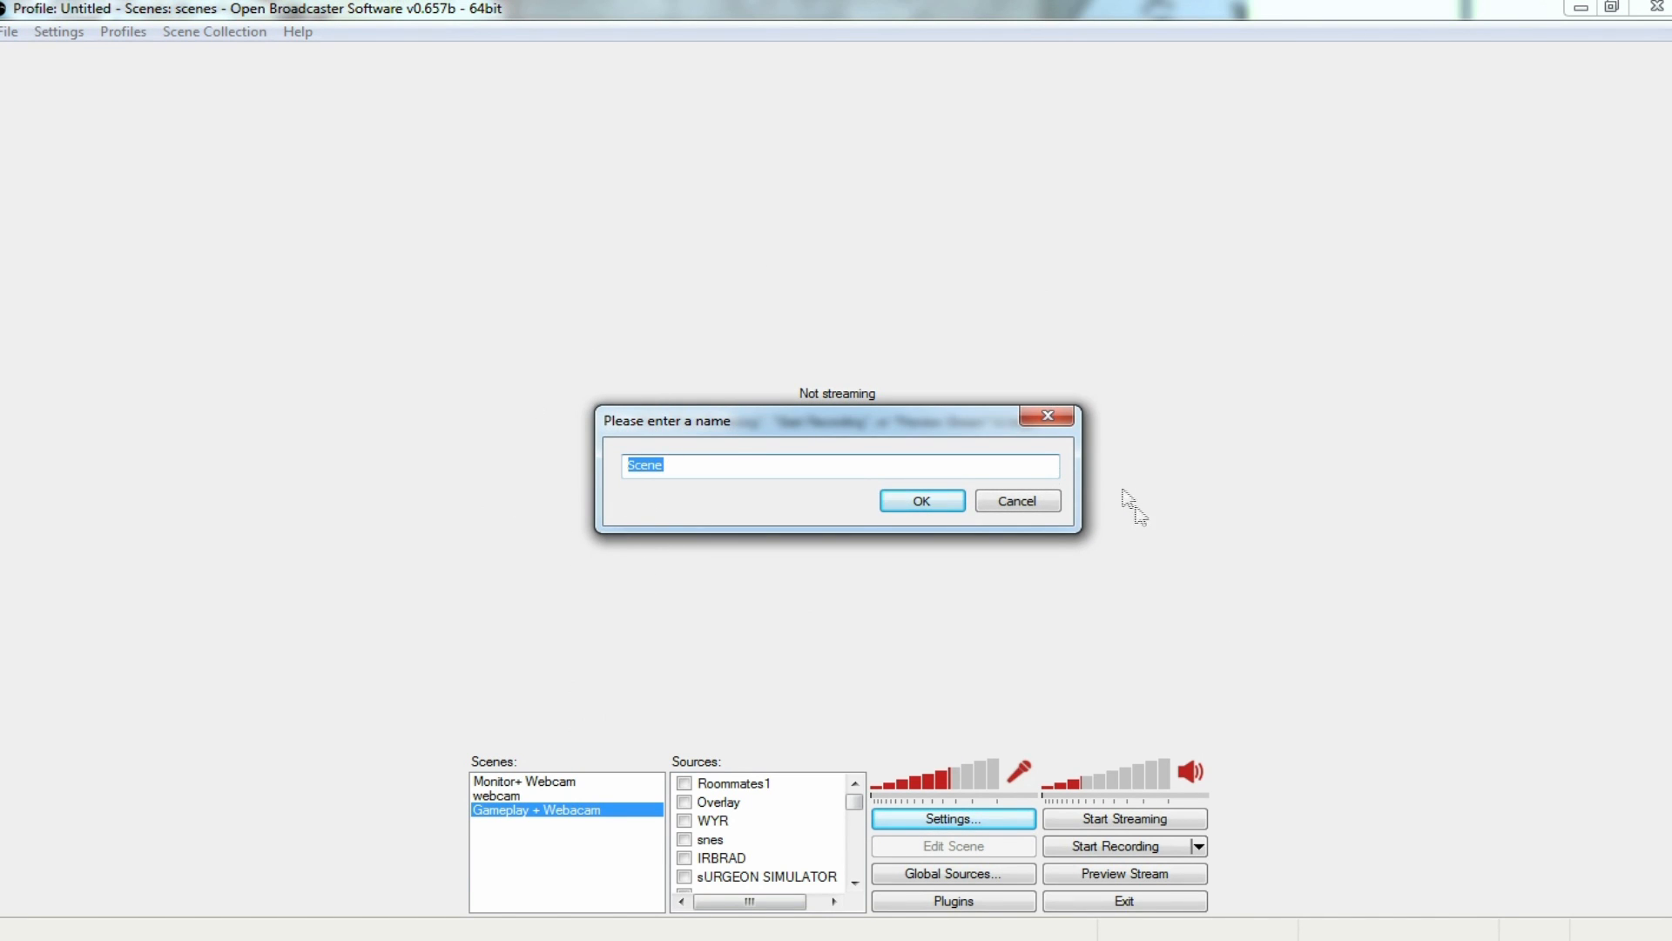
{"action": "left_click", "coordinate": [920, 500]}
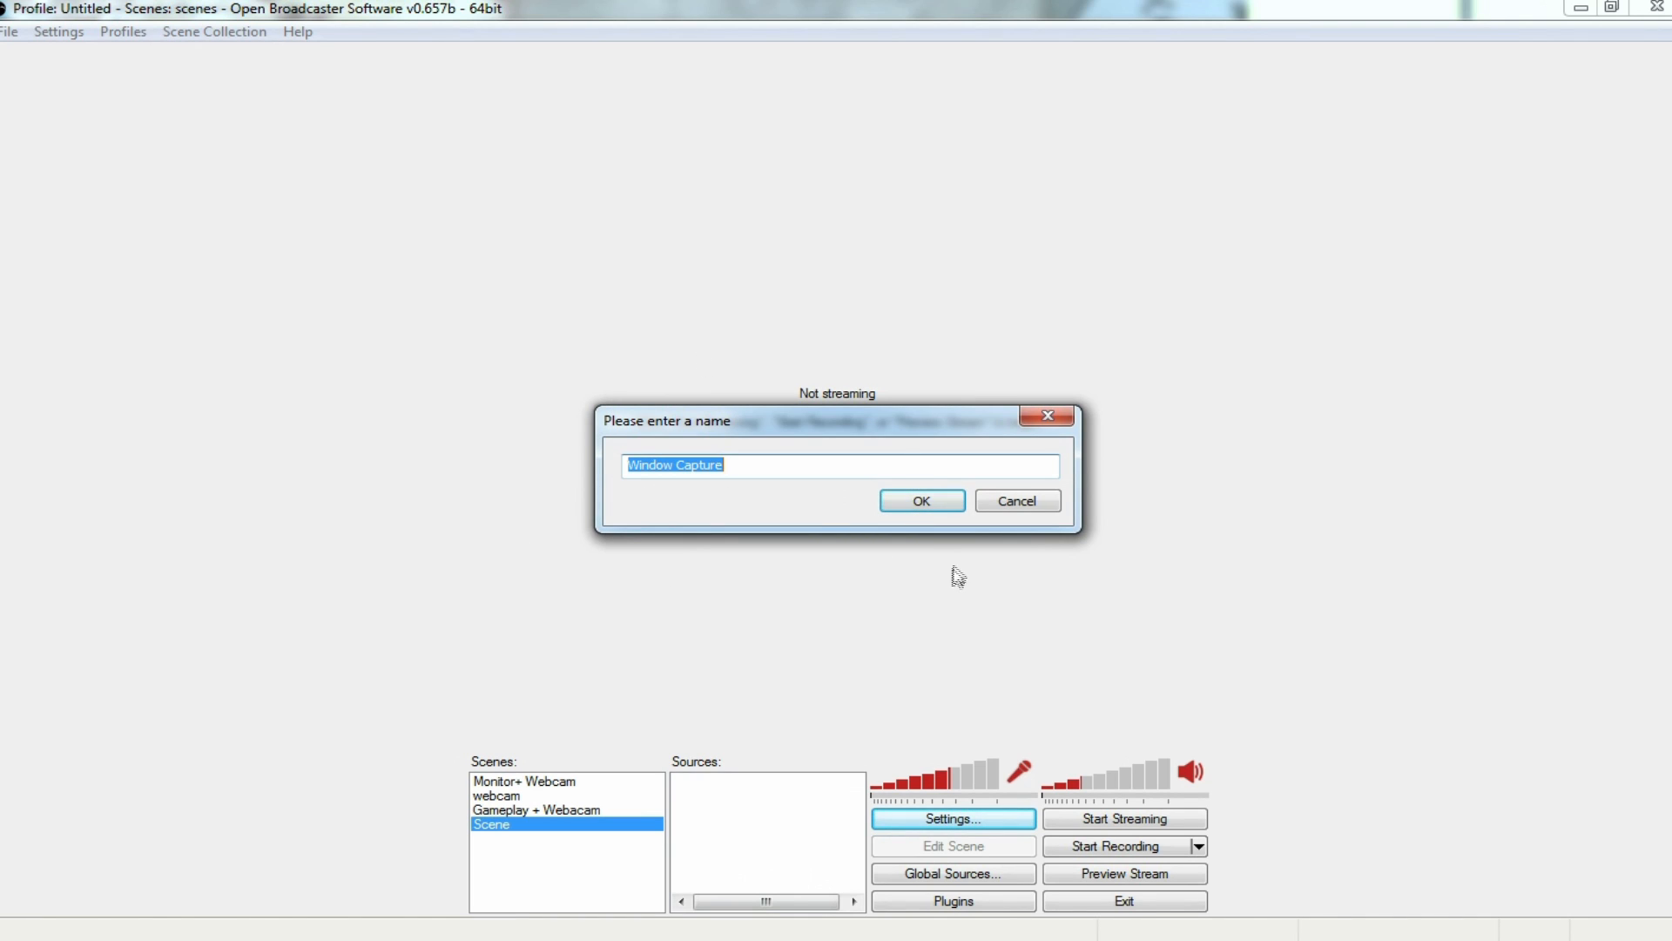
{"action": "mouse_move", "coordinate": [787, 535]}
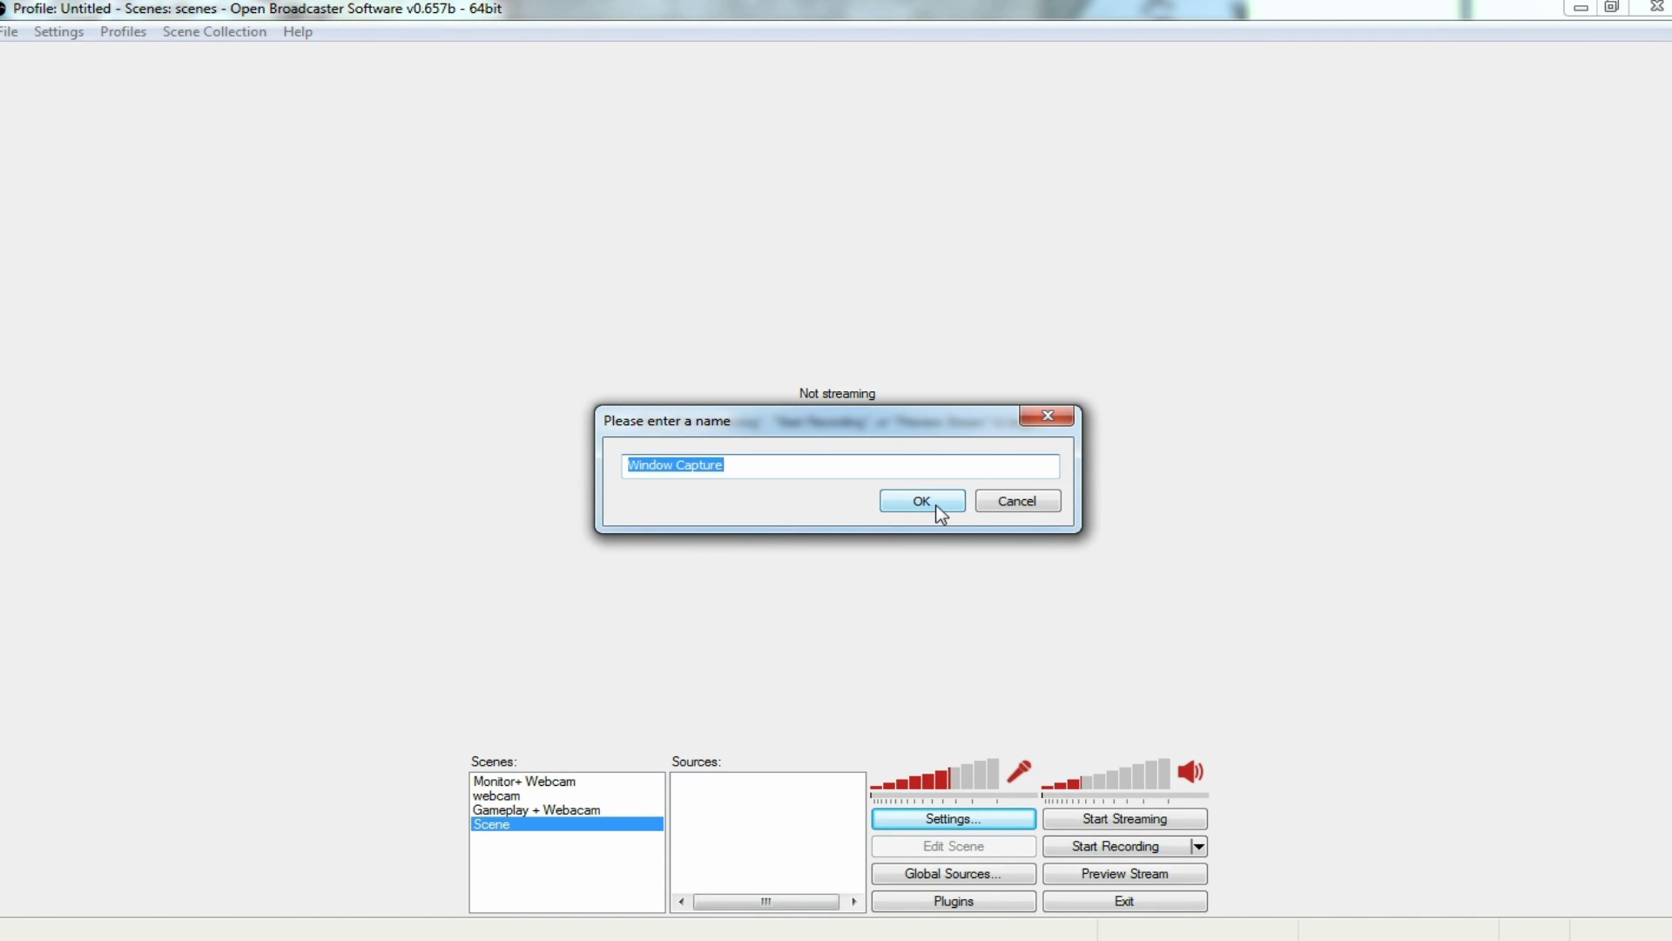
- Add the Window Capture source set to the YouTube browser window and start Preview Stream
{"action": "left_click", "coordinate": [920, 502]}
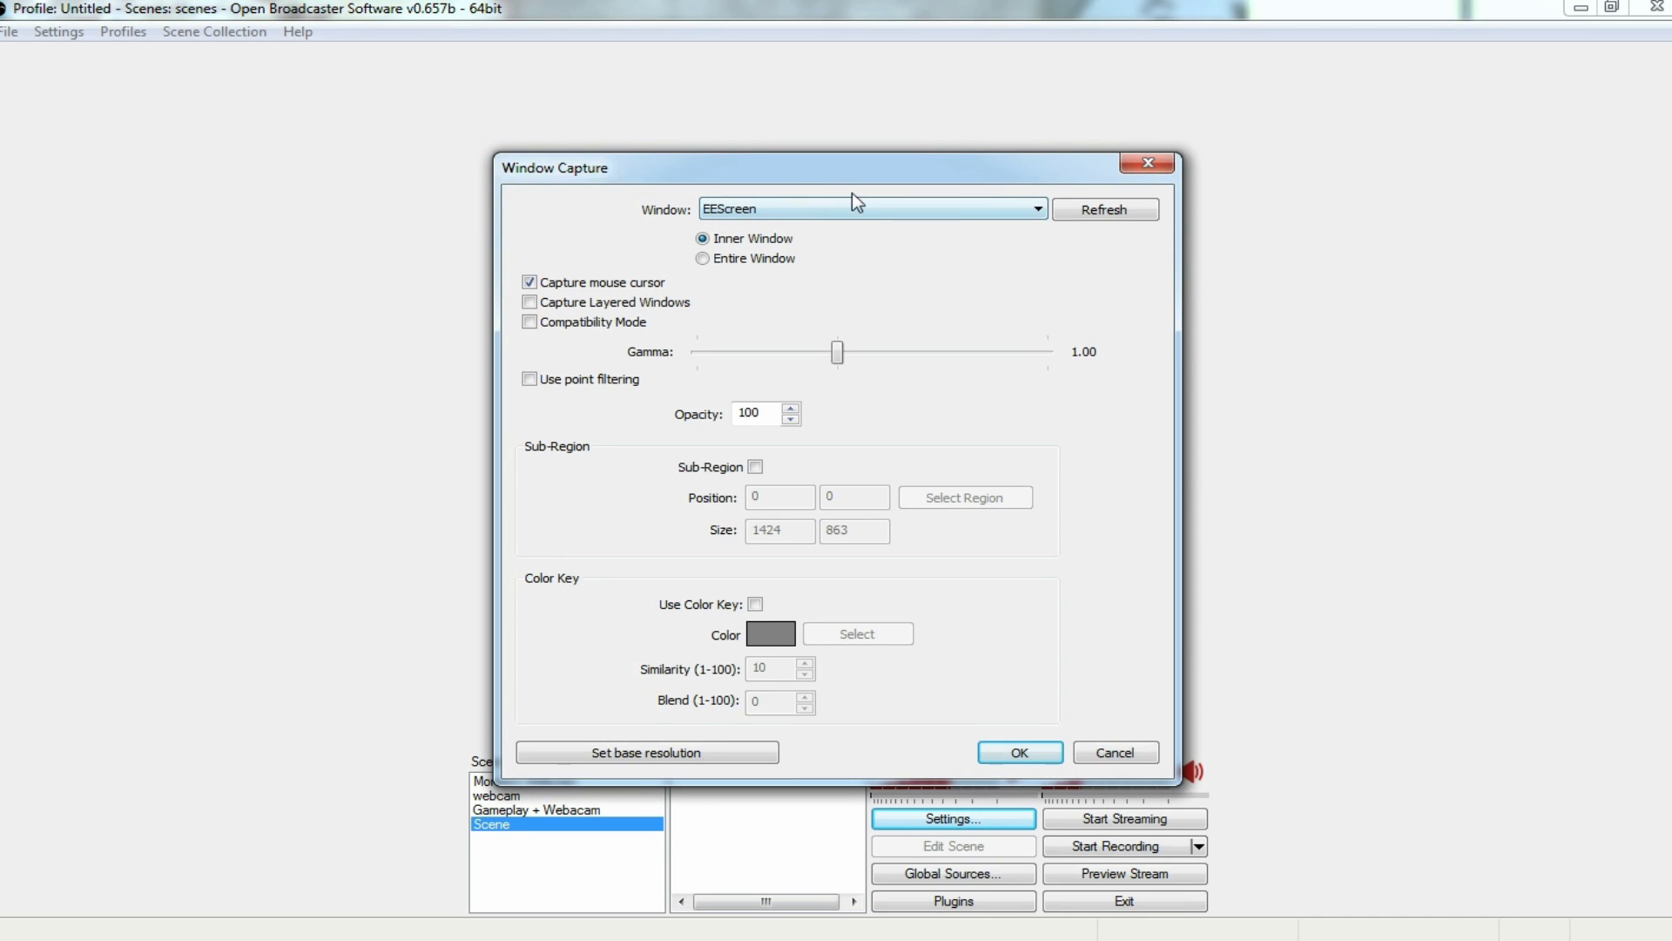
{"action": "left_click", "coordinate": [1029, 208]}
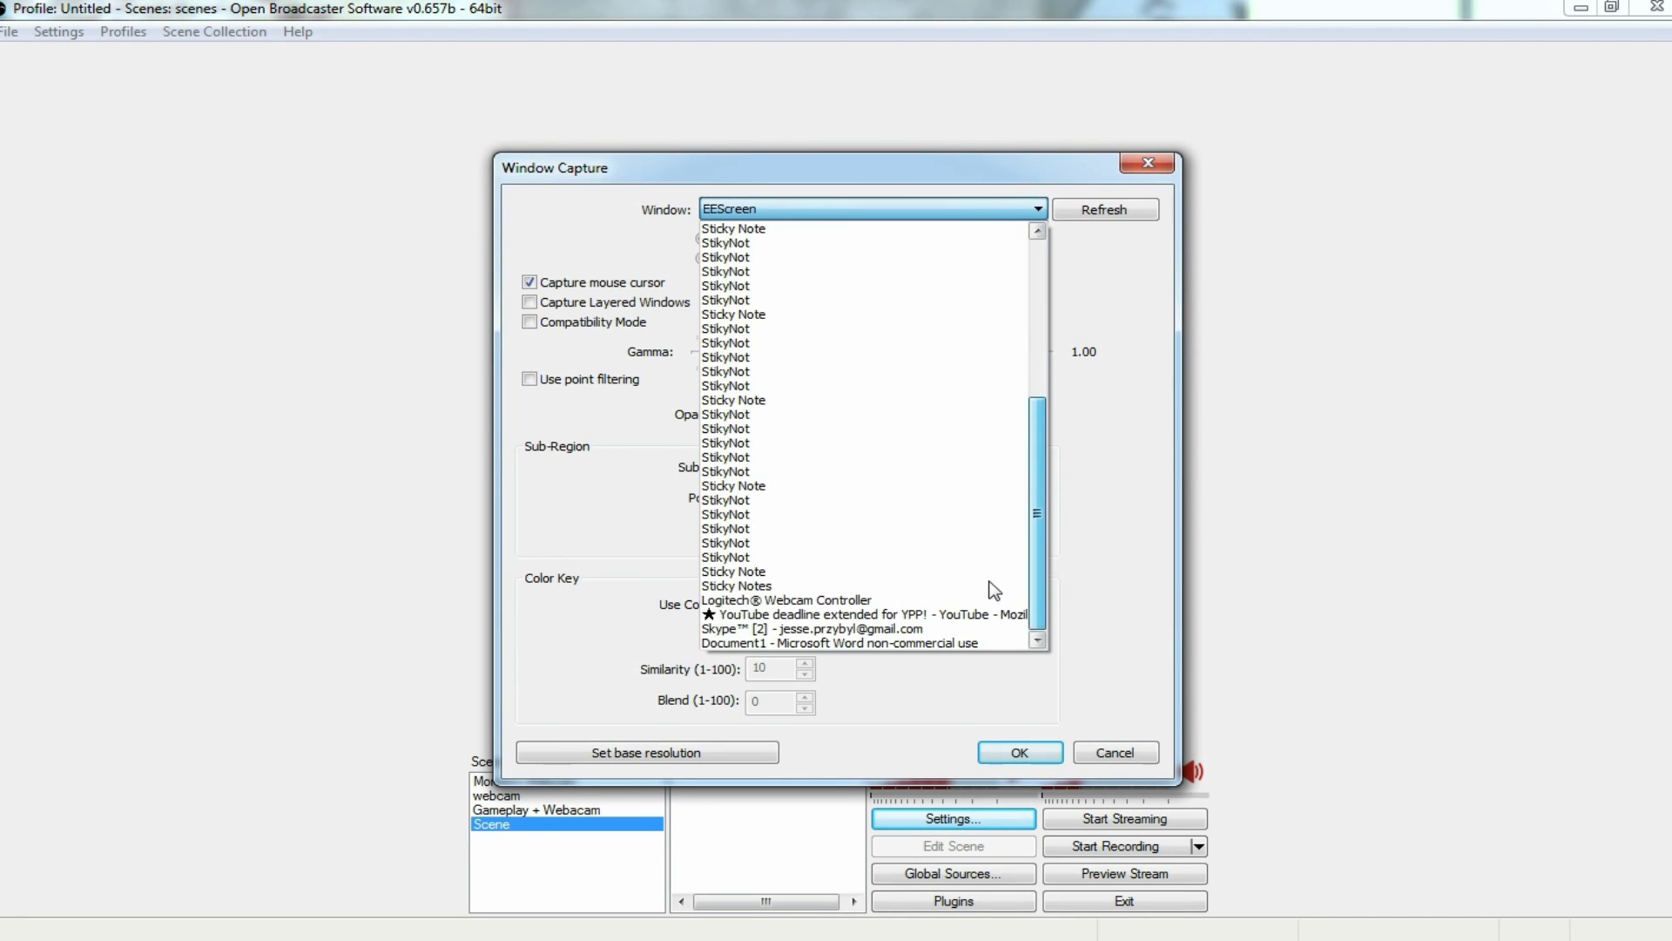
{"action": "left_click", "coordinate": [866, 615]}
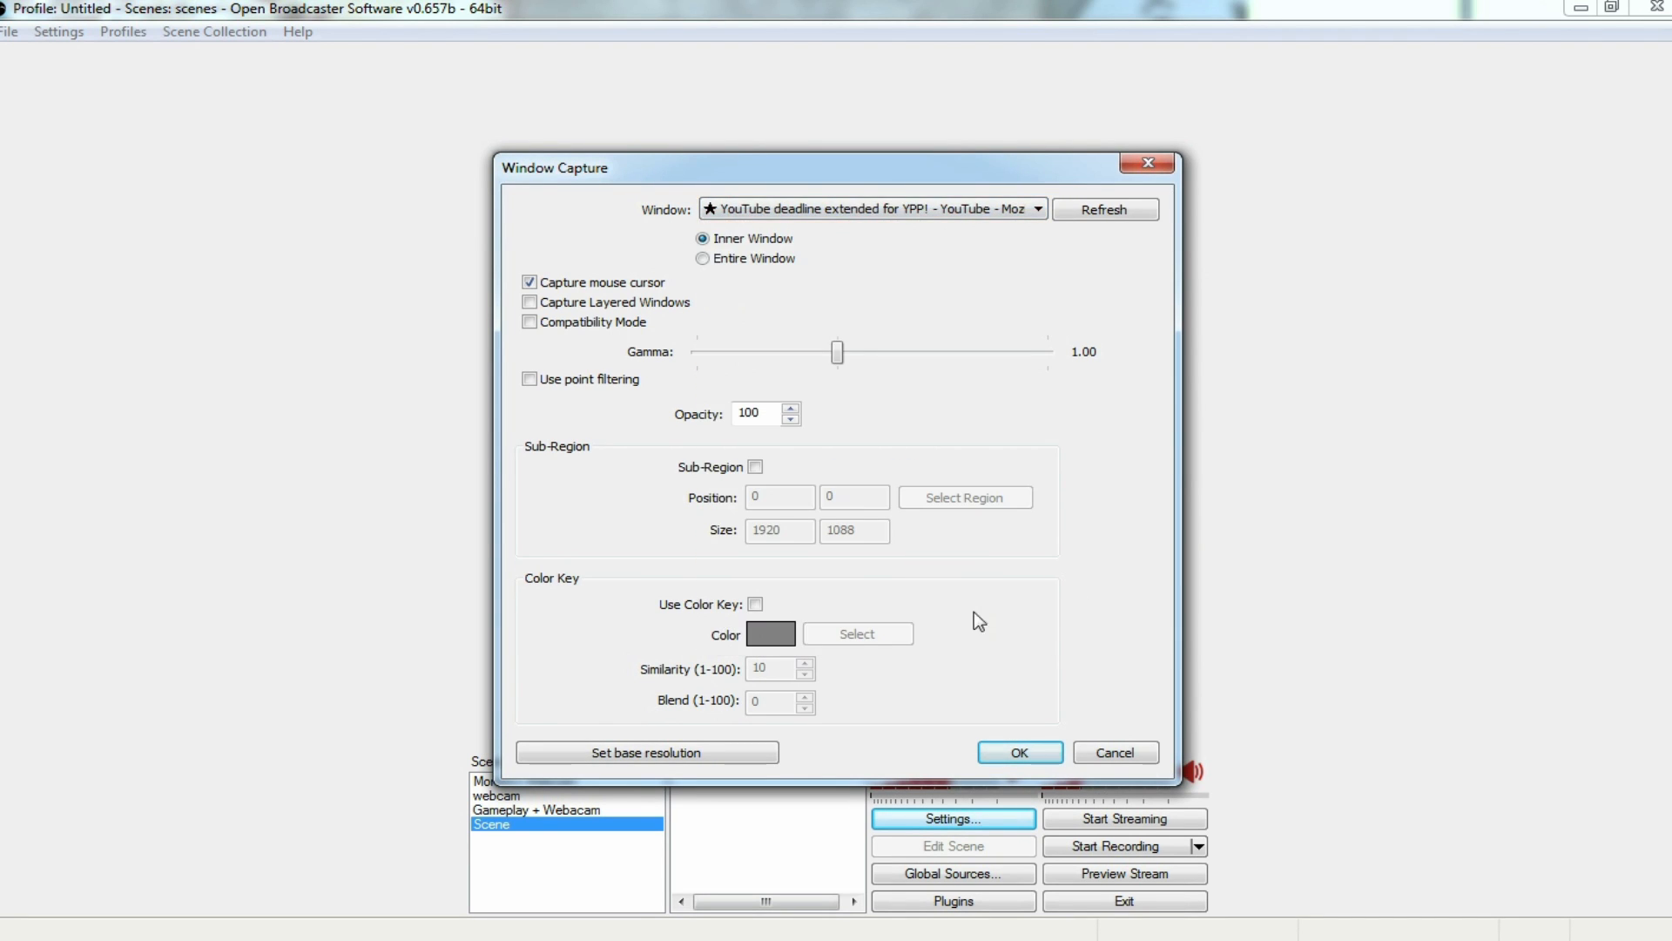
{"action": "mouse_move", "coordinate": [803, 263]}
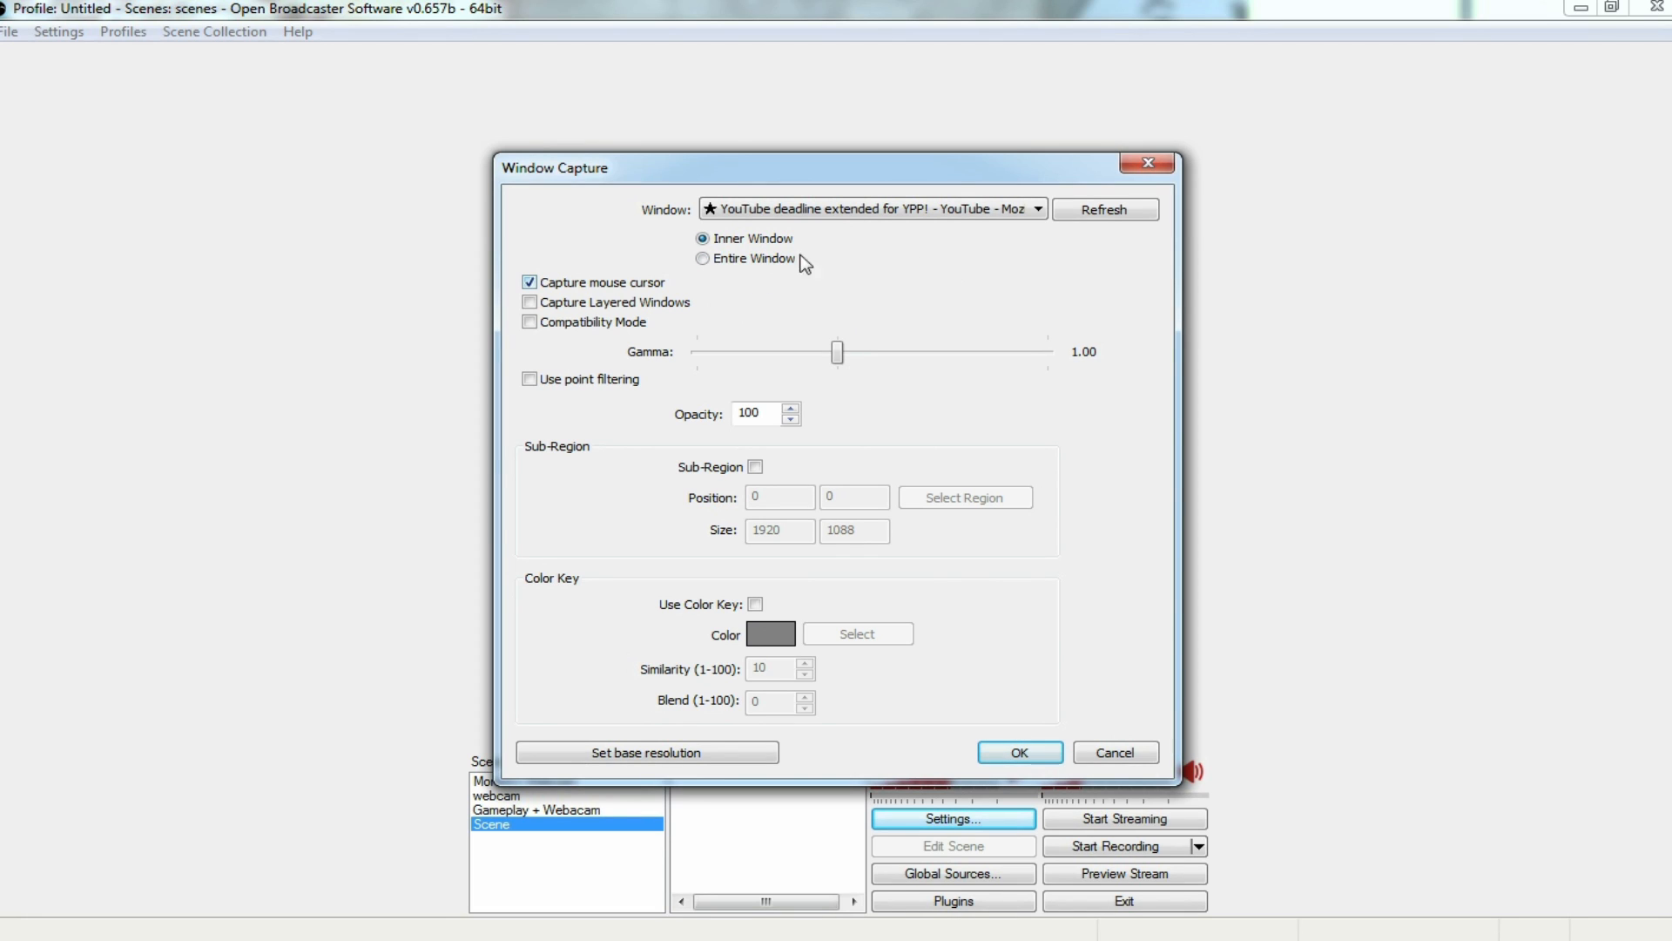
{"action": "left_click", "coordinate": [1018, 752]}
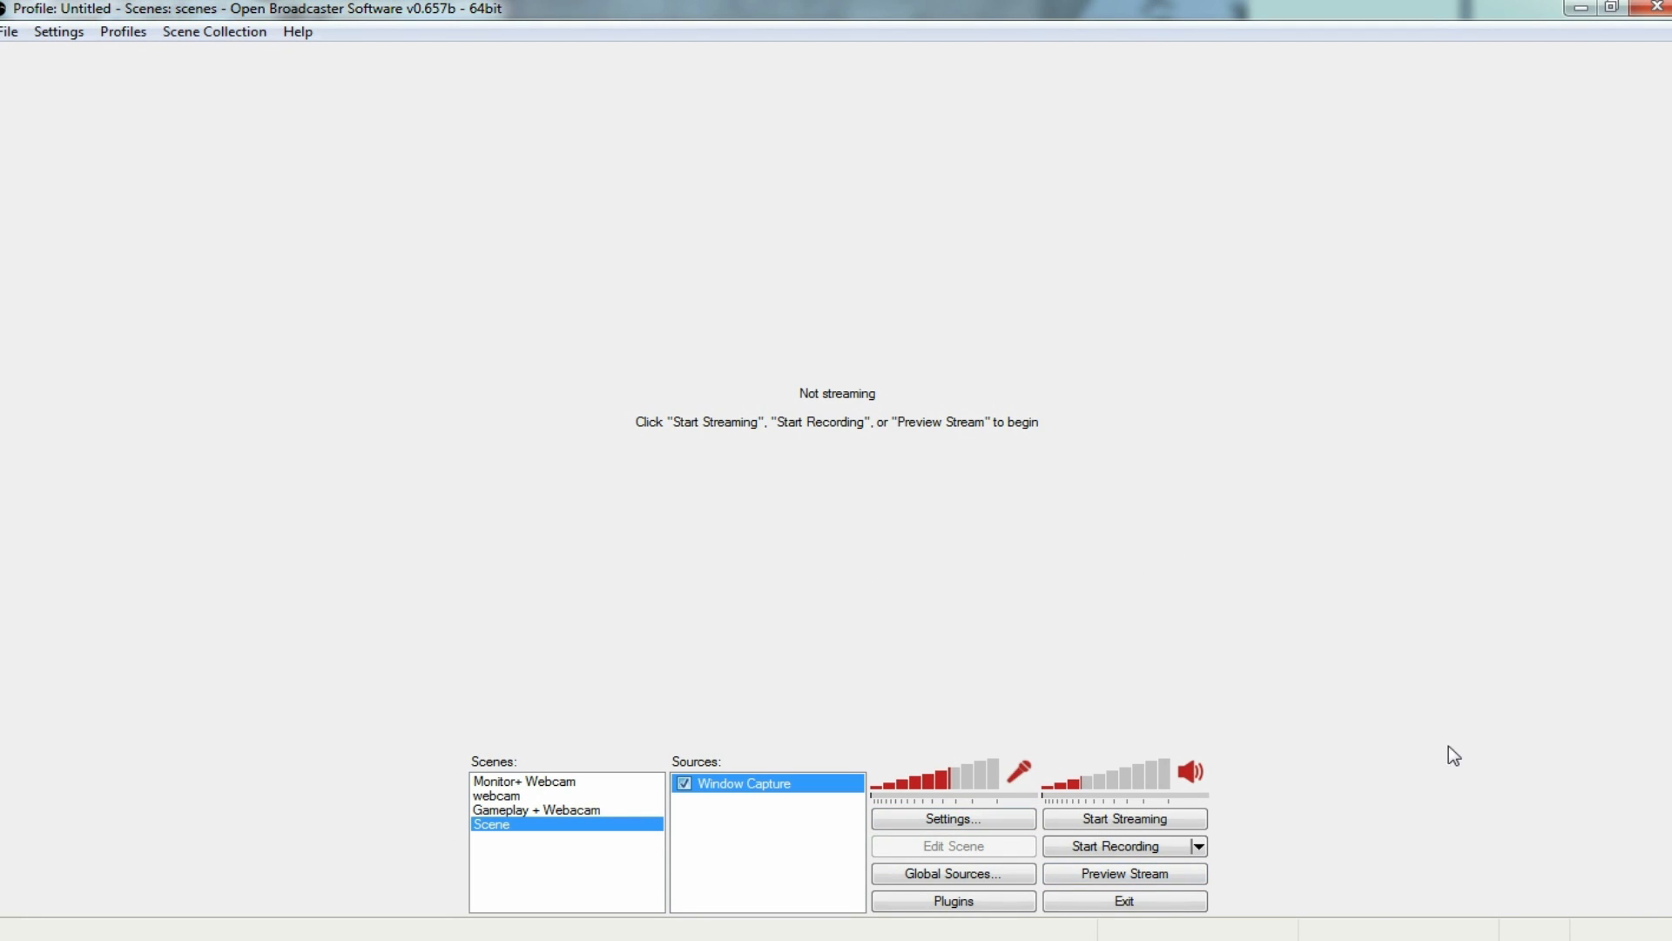
{"action": "left_click", "coordinate": [1121, 873]}
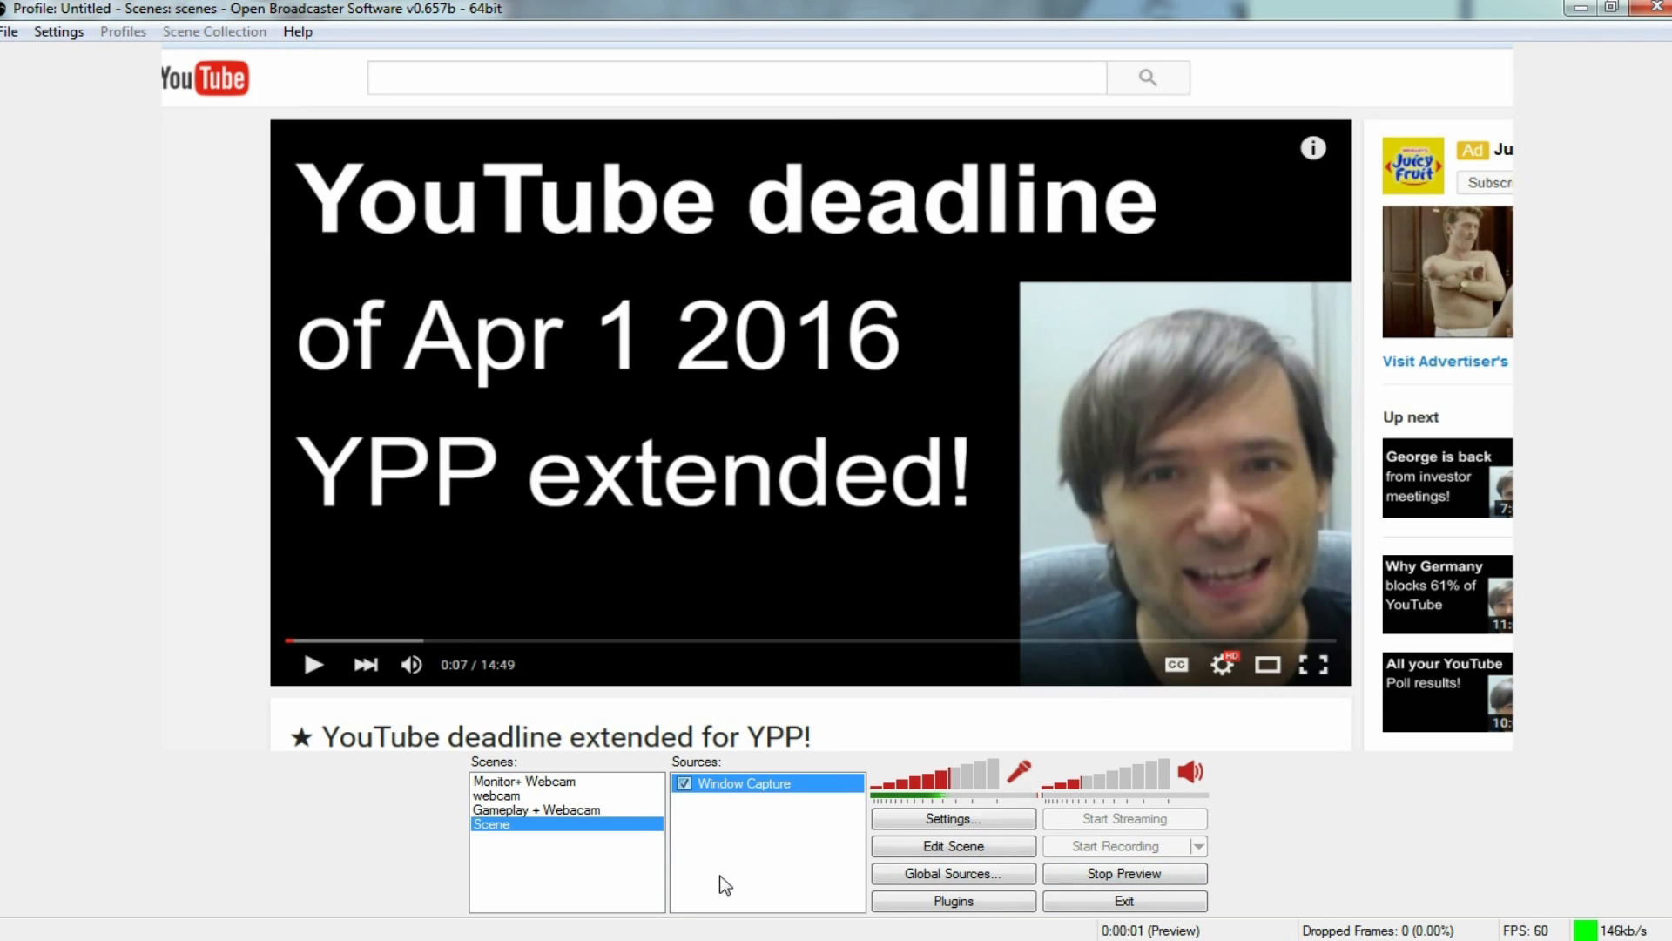
{"action": "mouse_move", "coordinate": [1062, 779]}
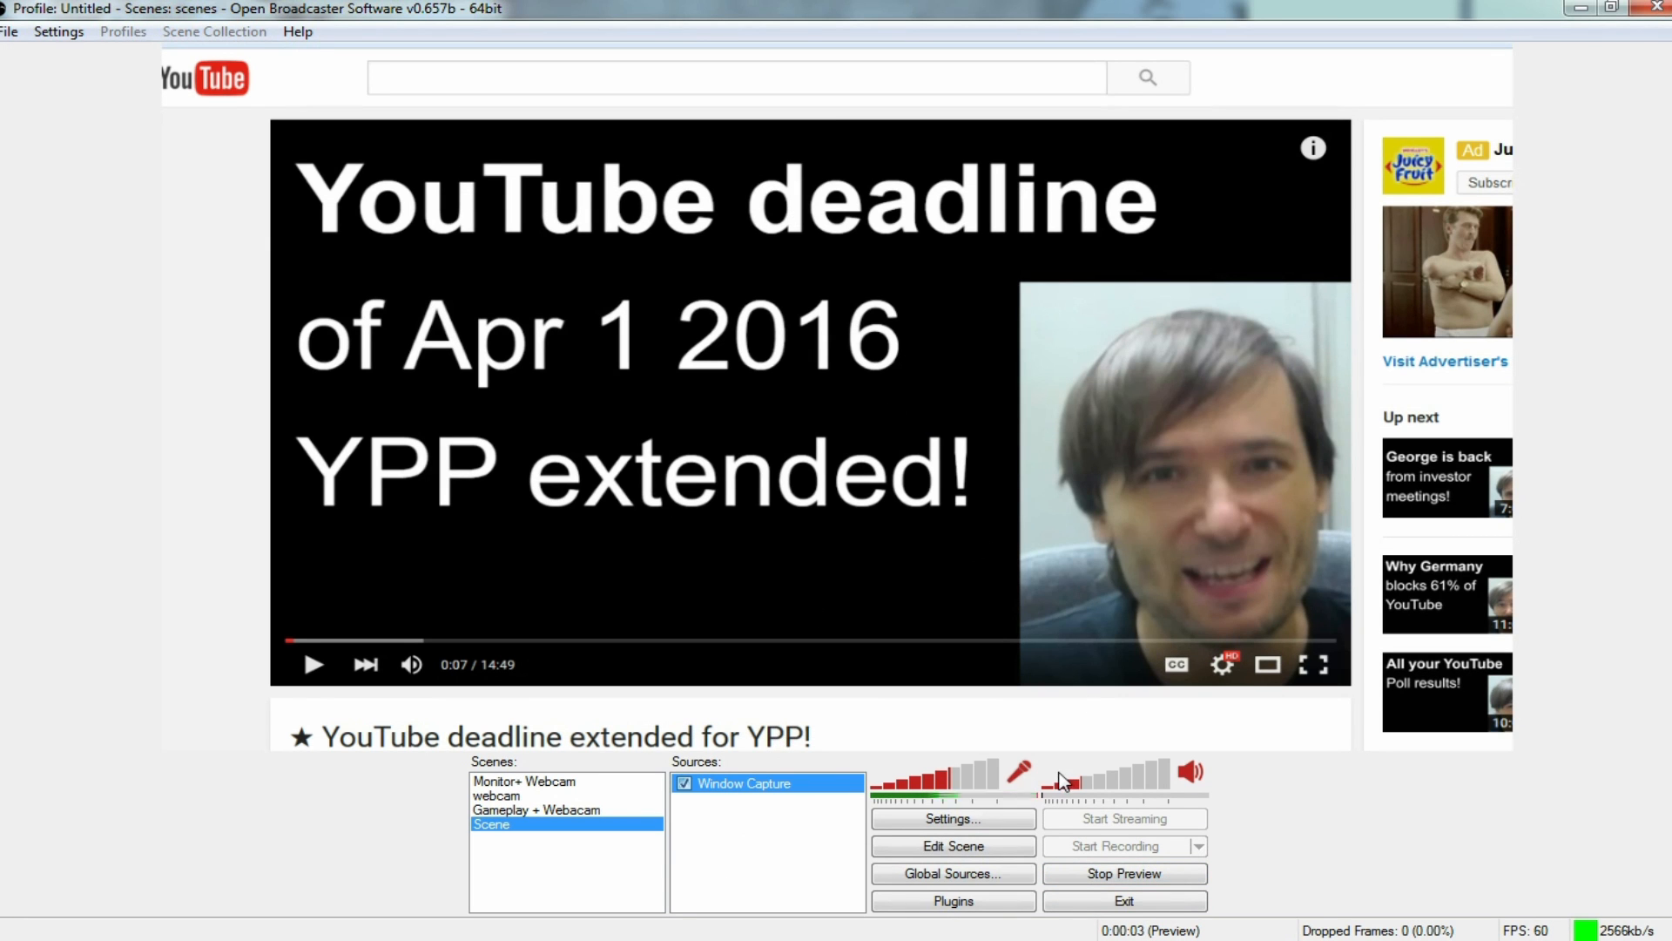
{"action": "mouse_move", "coordinate": [236, 492]}
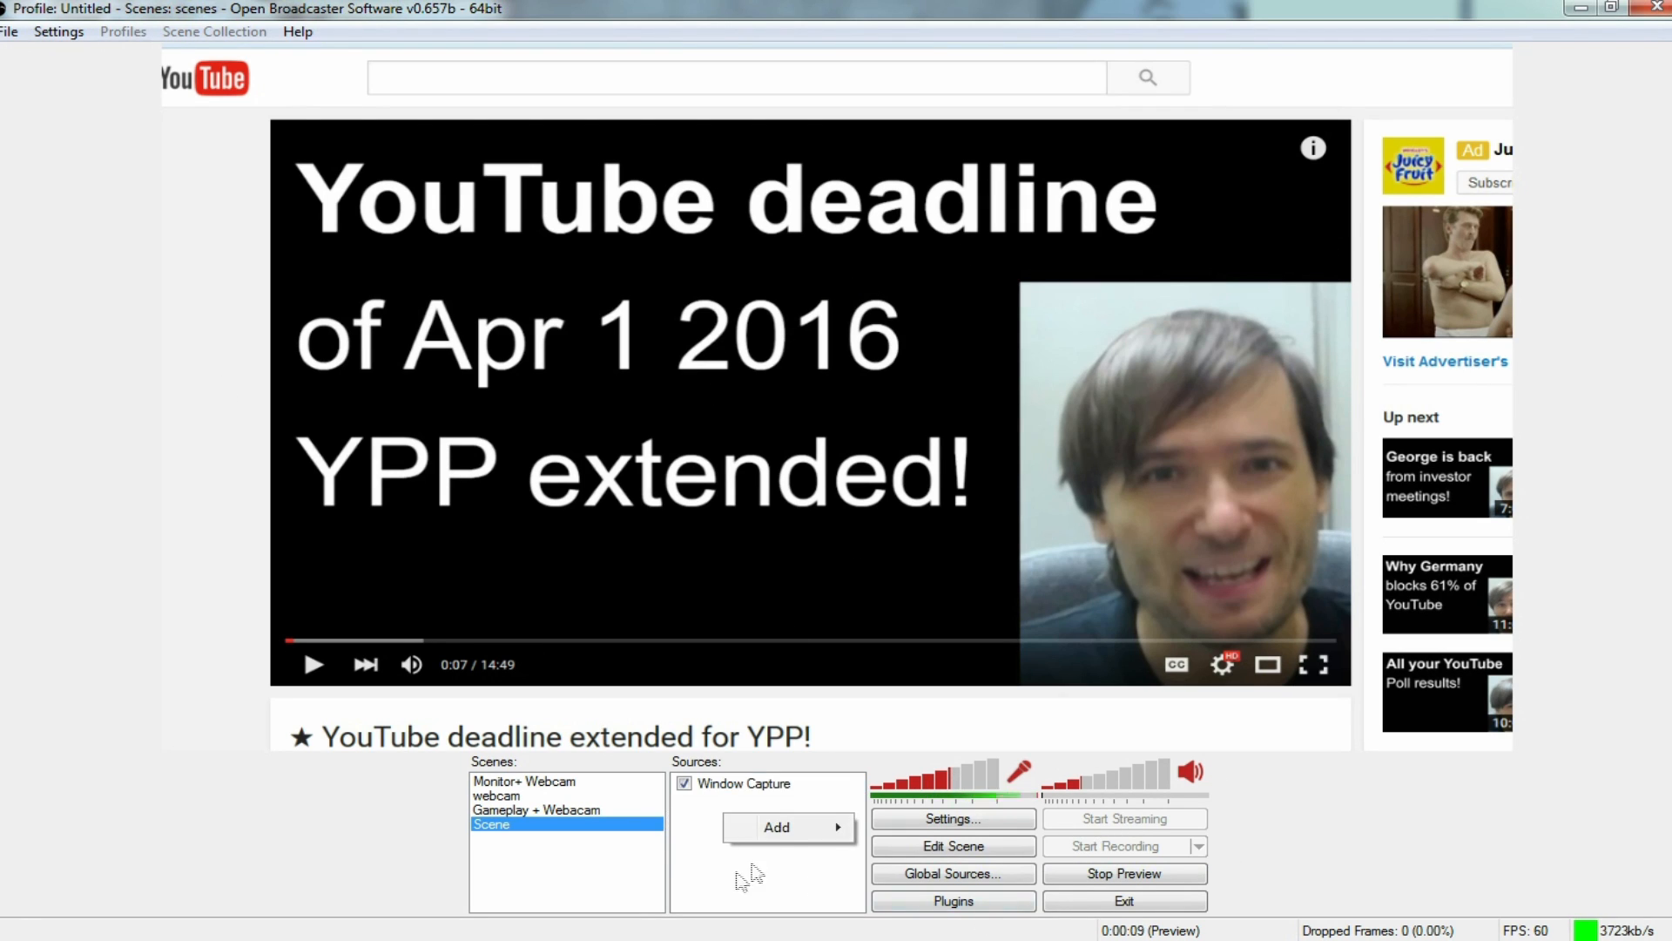
- Add a Video Capture Device source using the Logitech webcam with its default name
{"action": "left_click", "coordinate": [777, 825]}
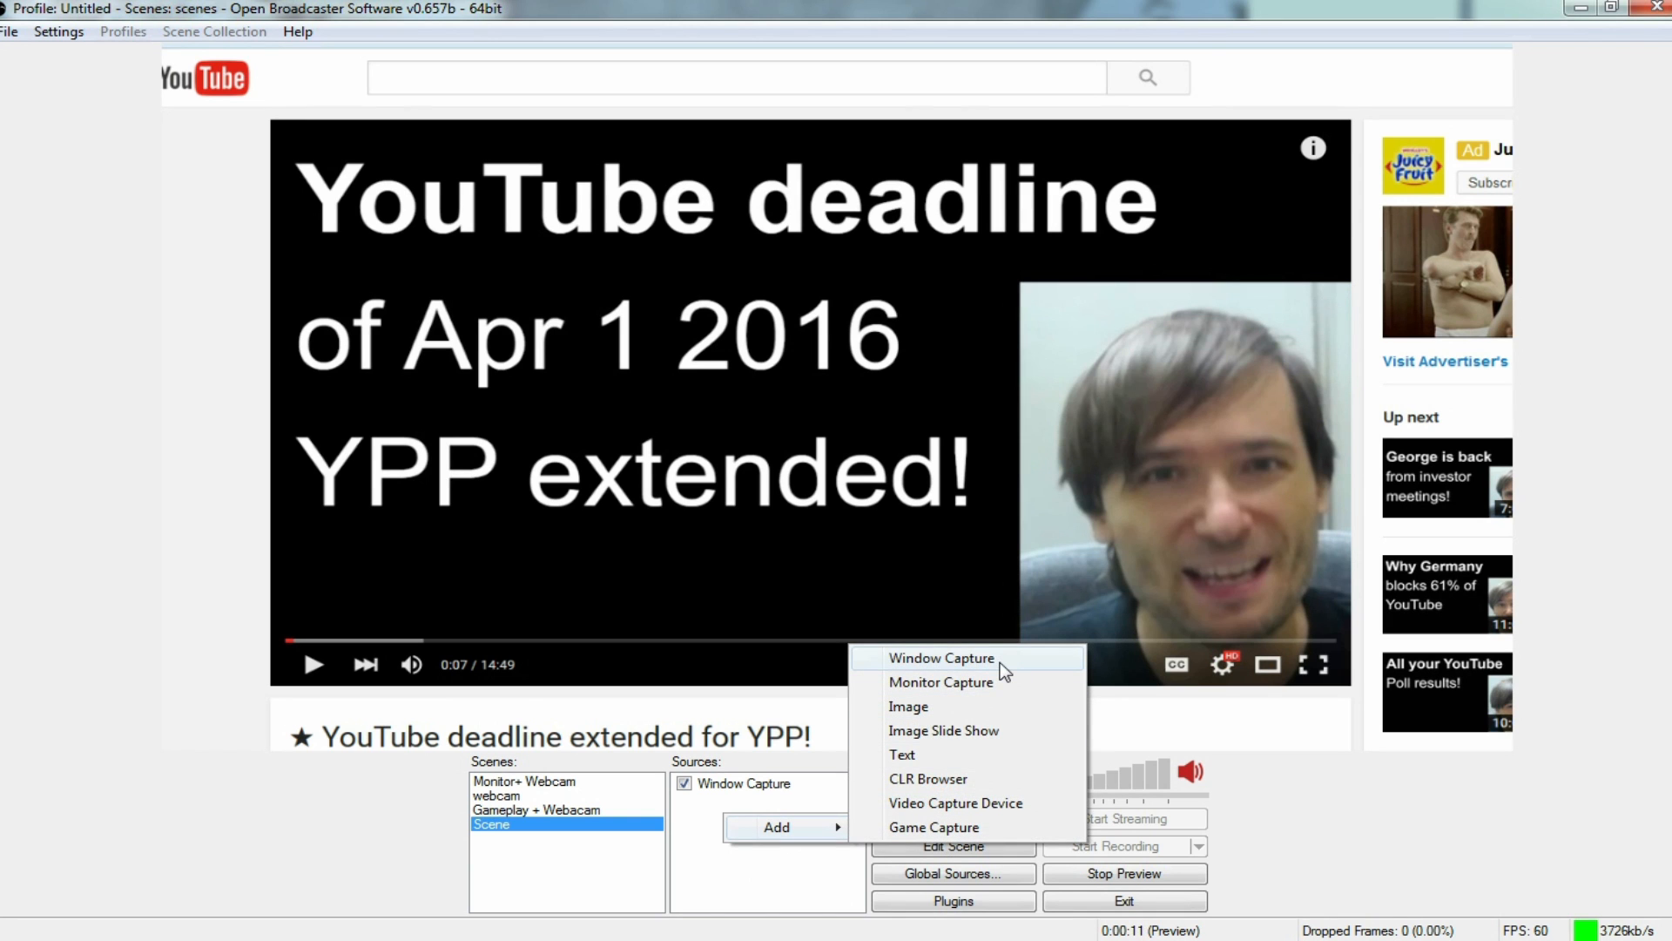
{"action": "left_click", "coordinate": [955, 801]}
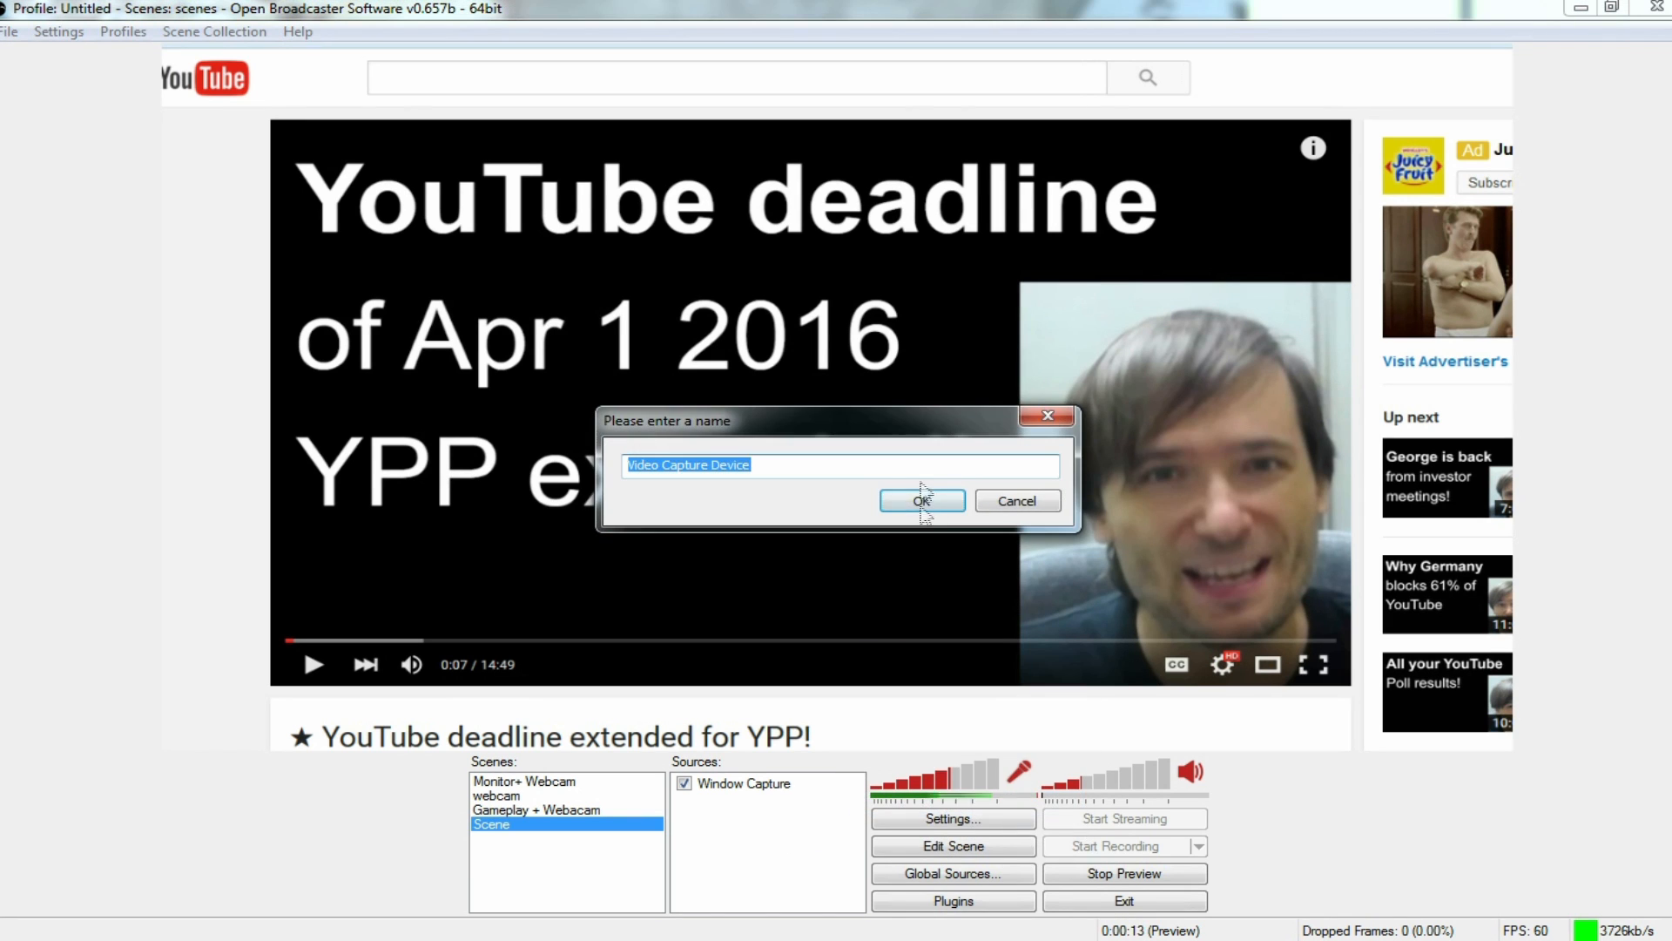
{"action": "left_click", "coordinate": [919, 502]}
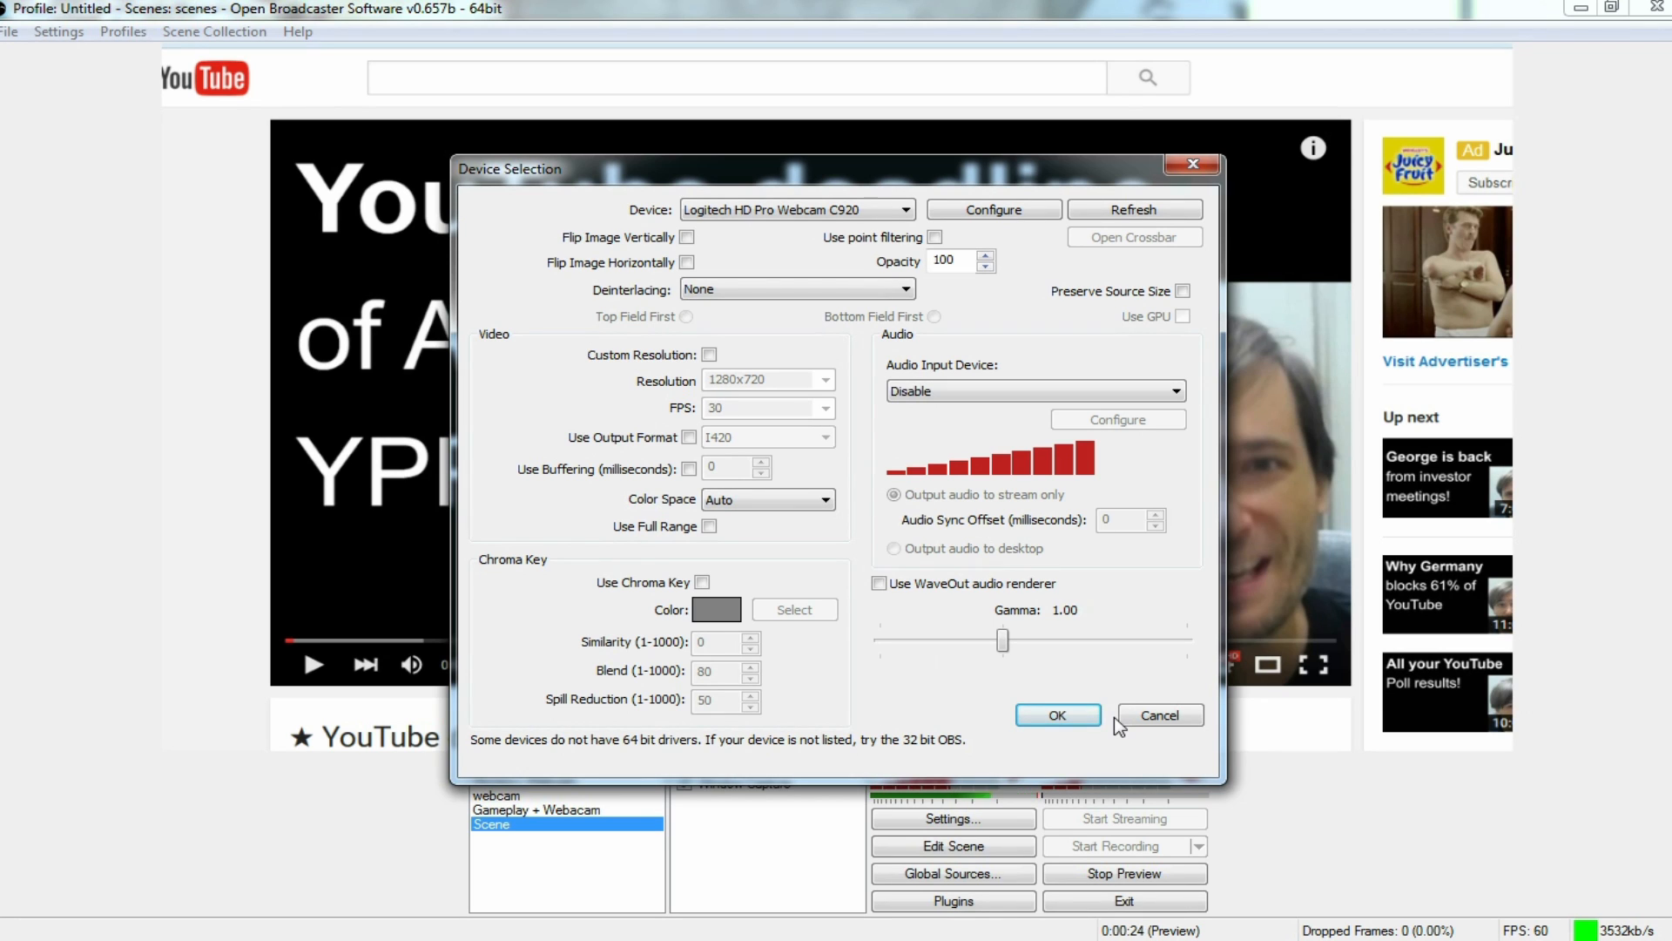
{"action": "left_click", "coordinate": [1055, 714]}
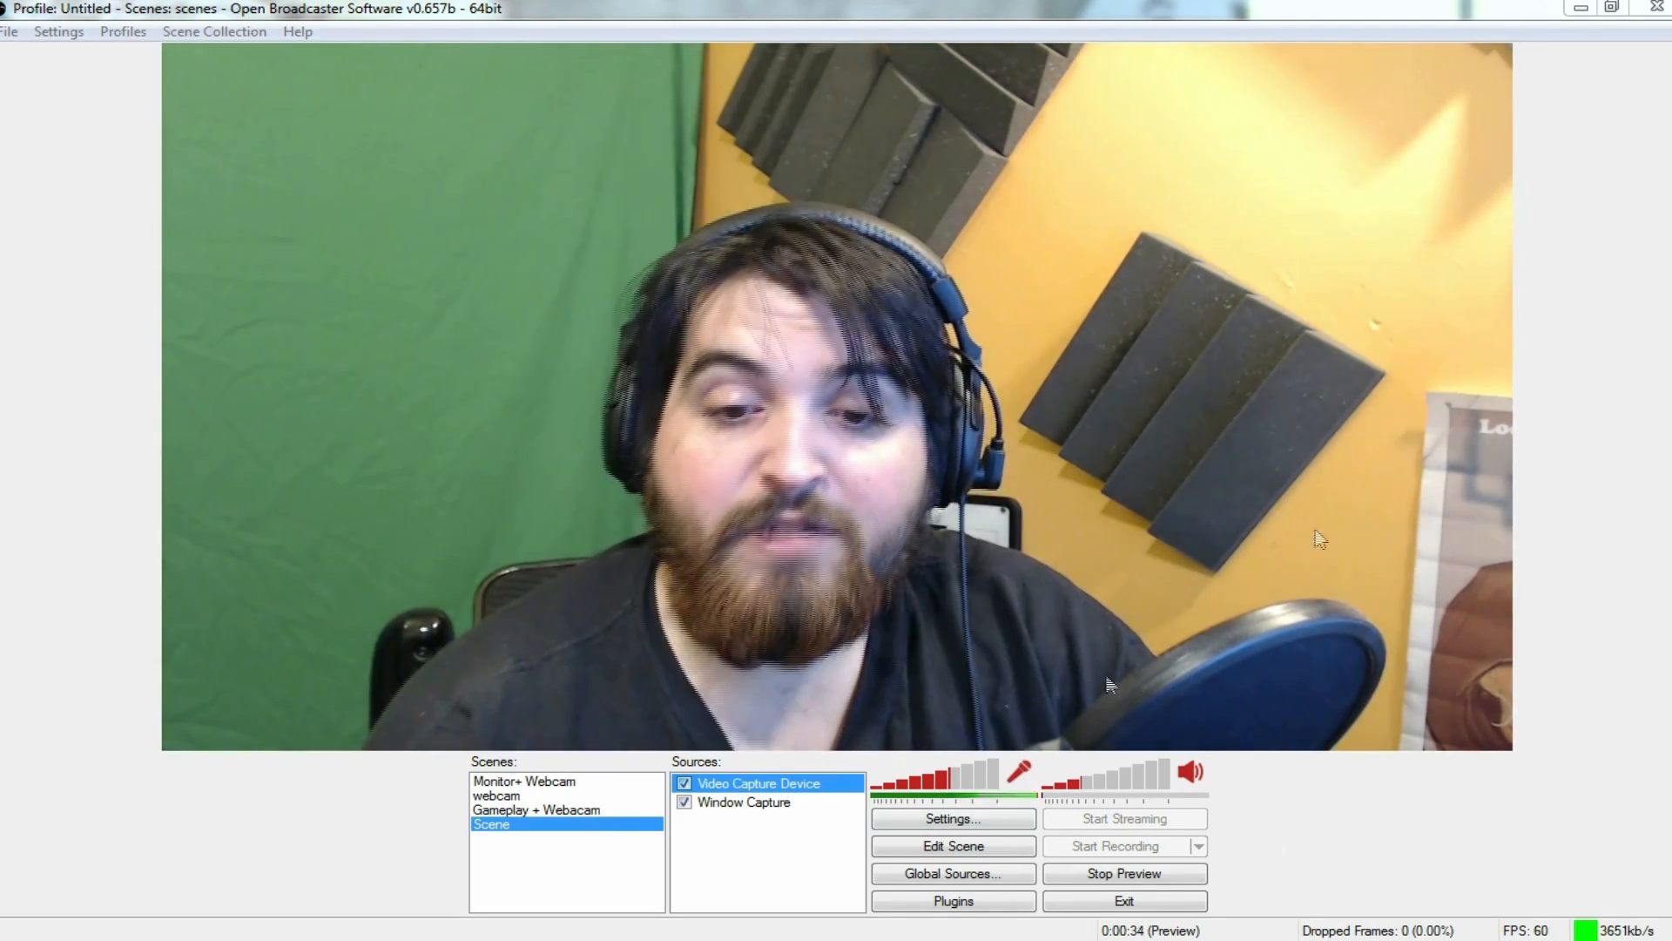
{"action": "left_click", "coordinate": [952, 847]}
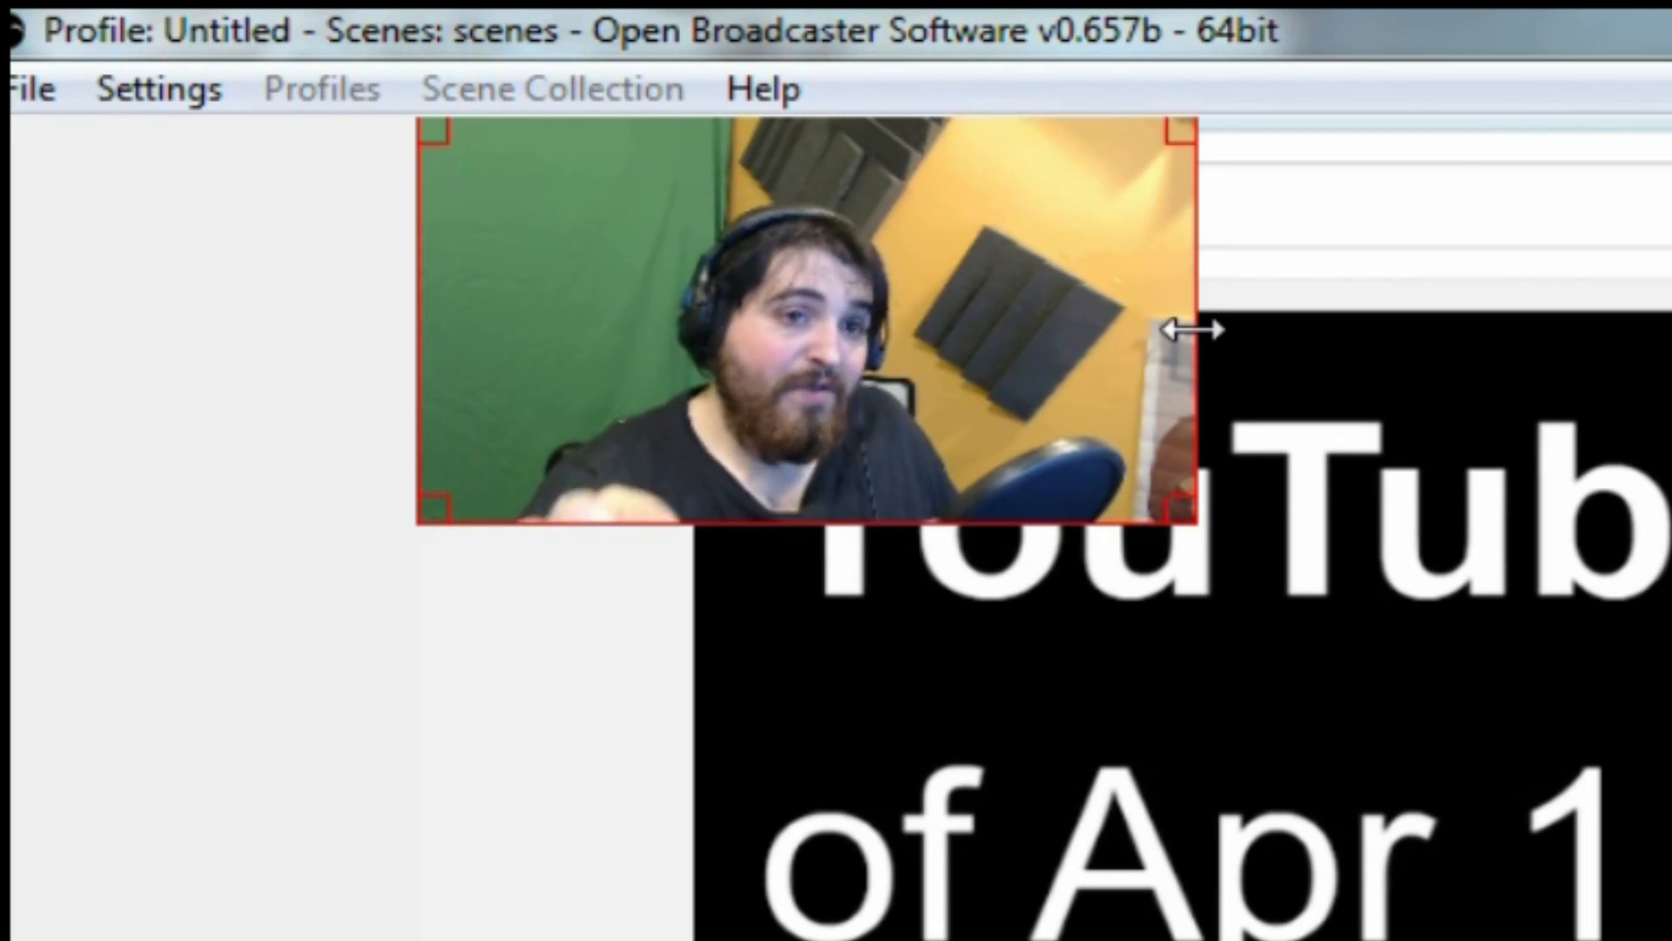
- Drag the webcam overlay's right edge inward to make it narrower over the YouTube capture
{"action": "left_click_drag", "start_coordinate": [1195, 327], "coordinate": [979, 327]}
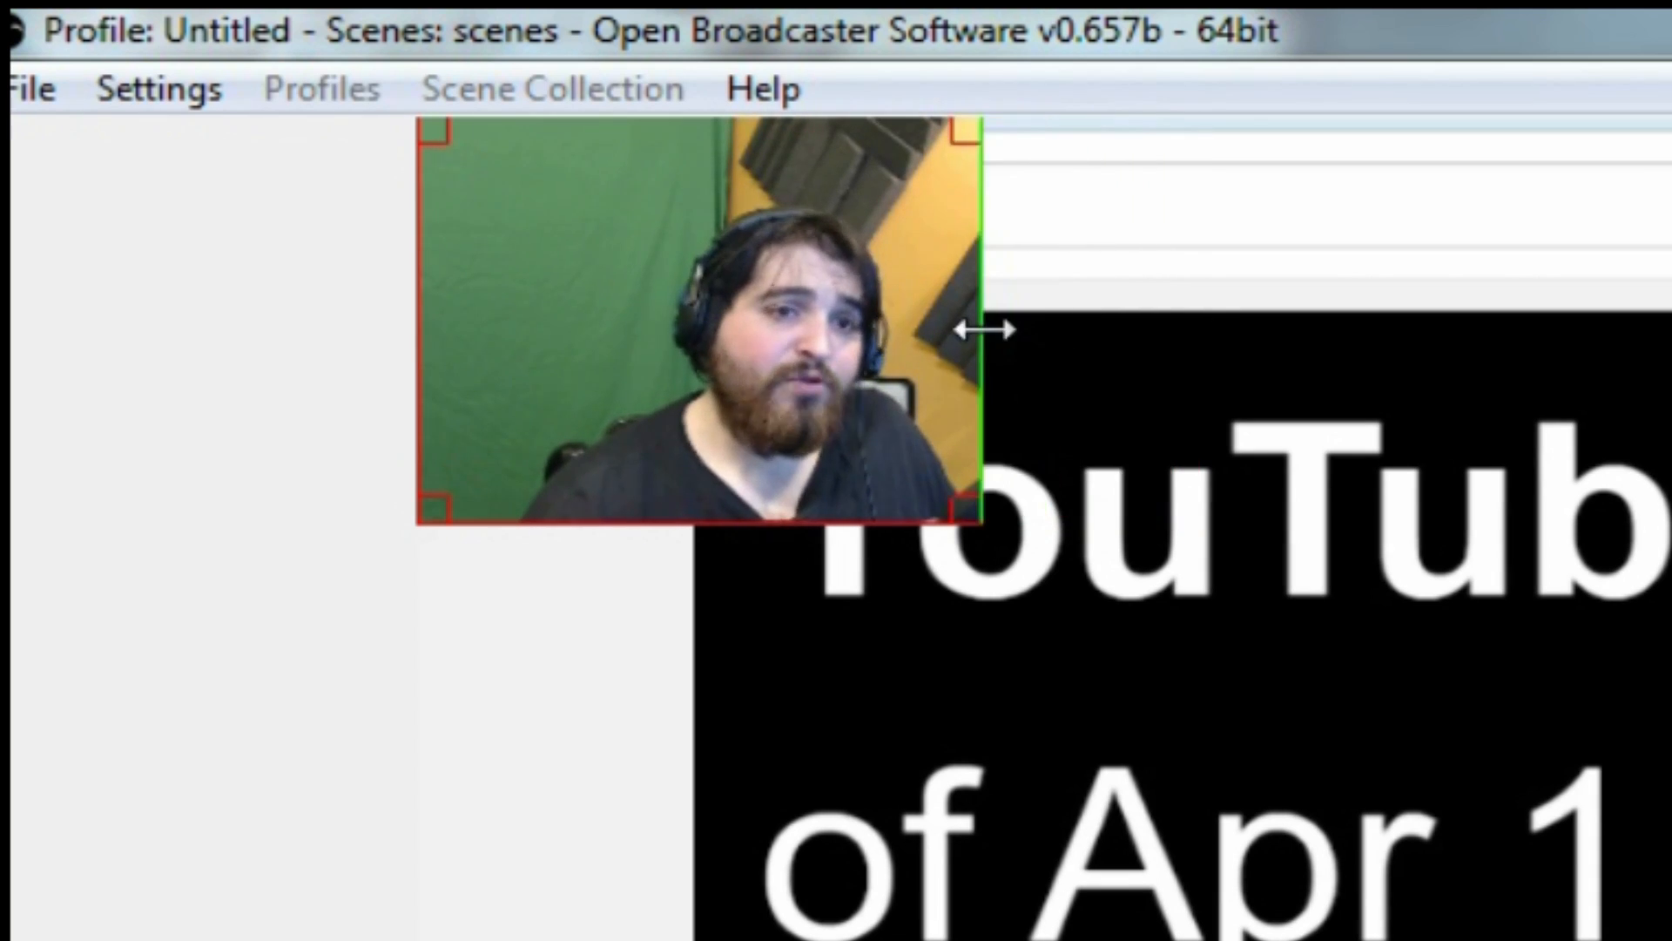